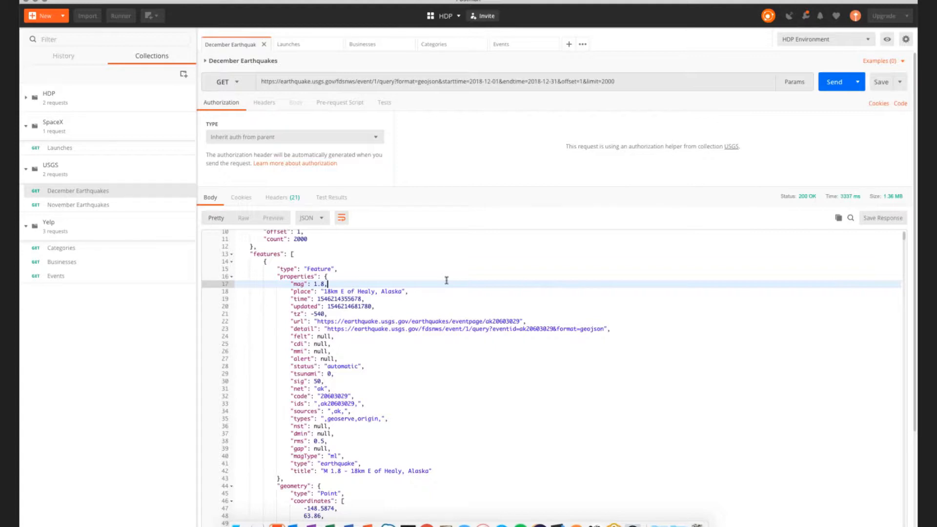
{"action": "mouse_move", "coordinate": [442, 257]}
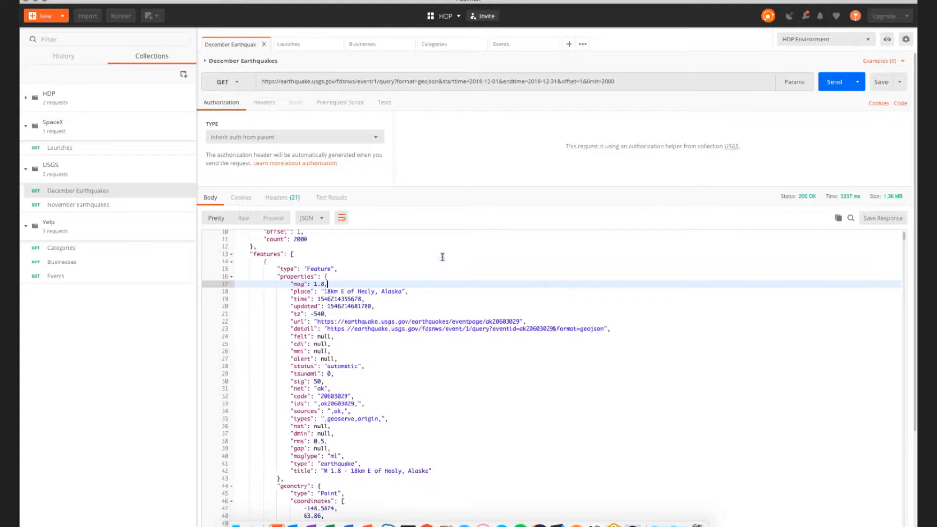
Step: Scroll through the FEATURES query results grid, including the columns further right
{"action": "left_click", "coordinate": [834, 82]}
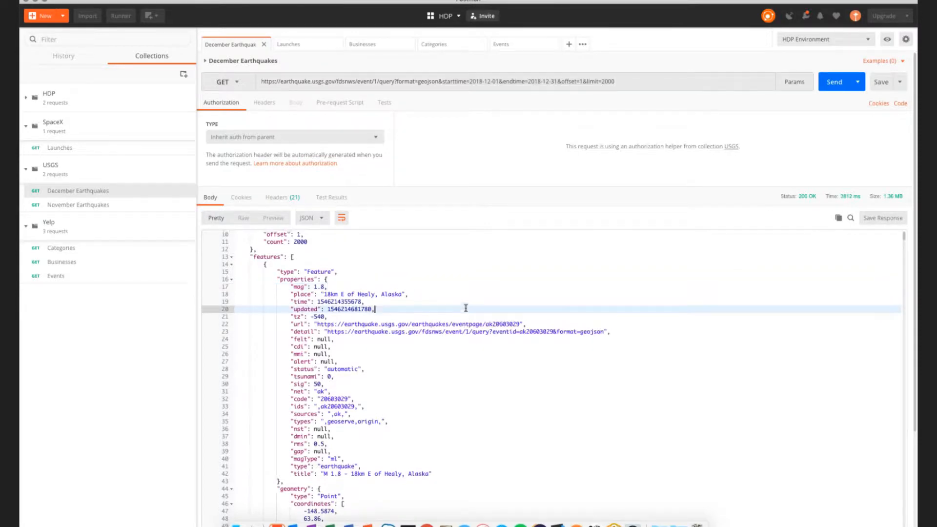
{"action": "scroll", "scroll_direction": "up", "scroll_amount": 3}
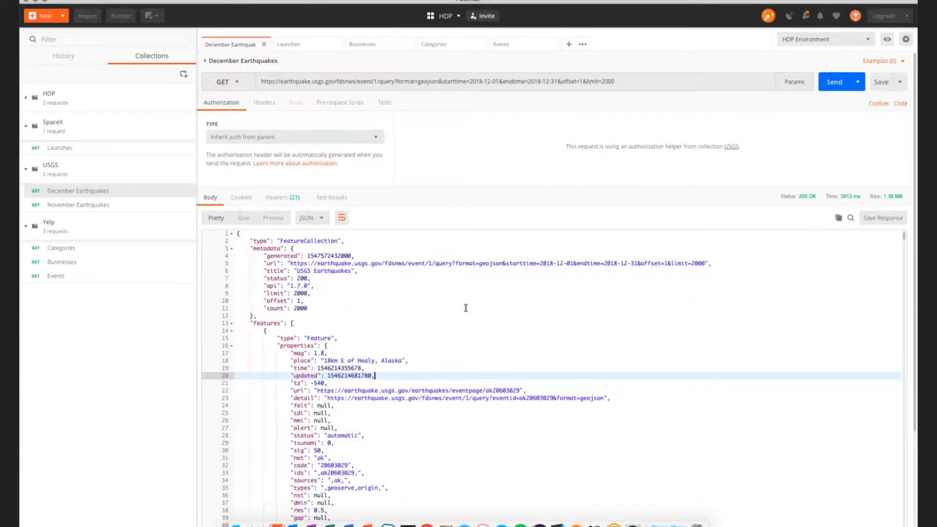
{"action": "scroll", "scroll_direction": "down", "scroll_amount": 3}
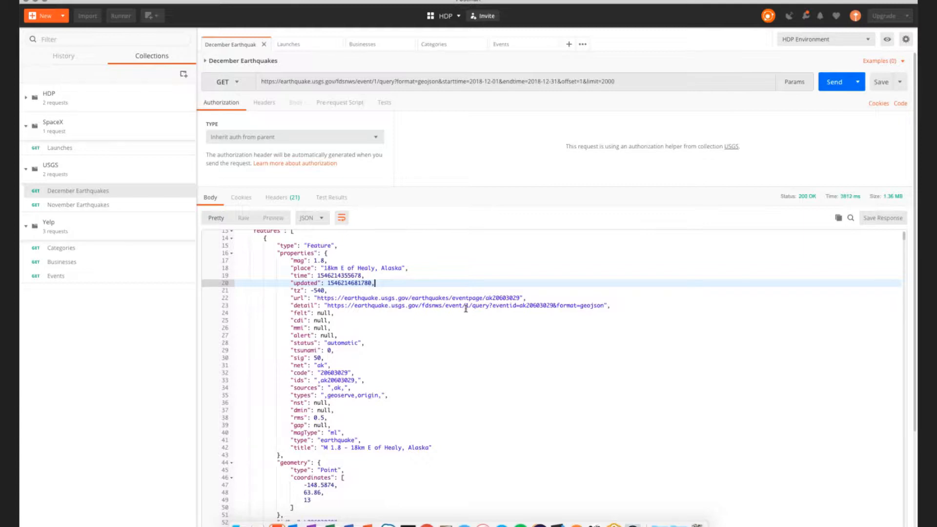
{"action": "mouse_move", "coordinate": [468, 311]}
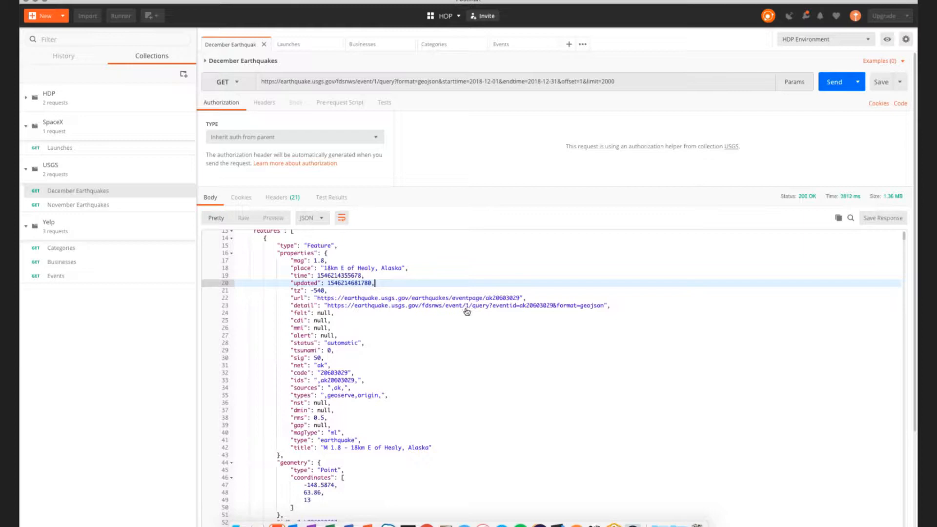
{"action": "scroll", "scroll_direction": "down", "scroll_amount": 3}
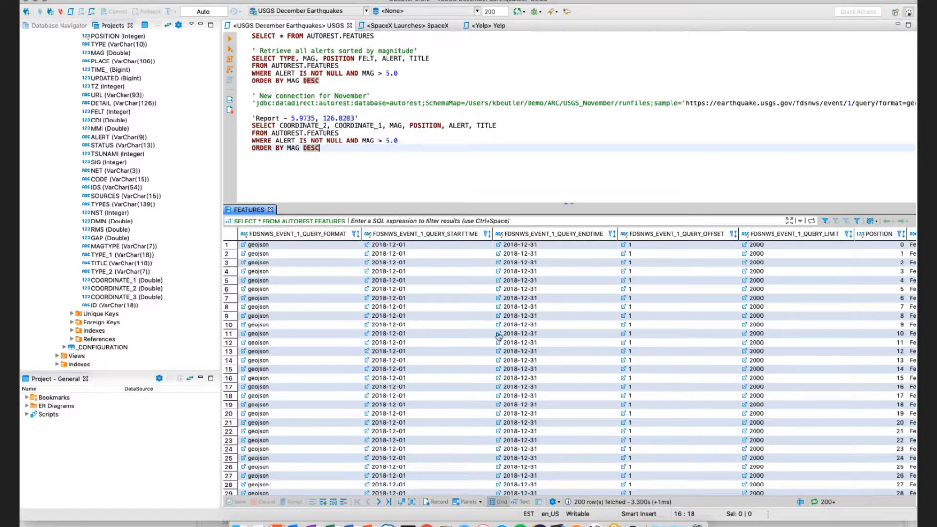
{"action": "scroll", "scroll_direction": "right", "scroll_amount": 3}
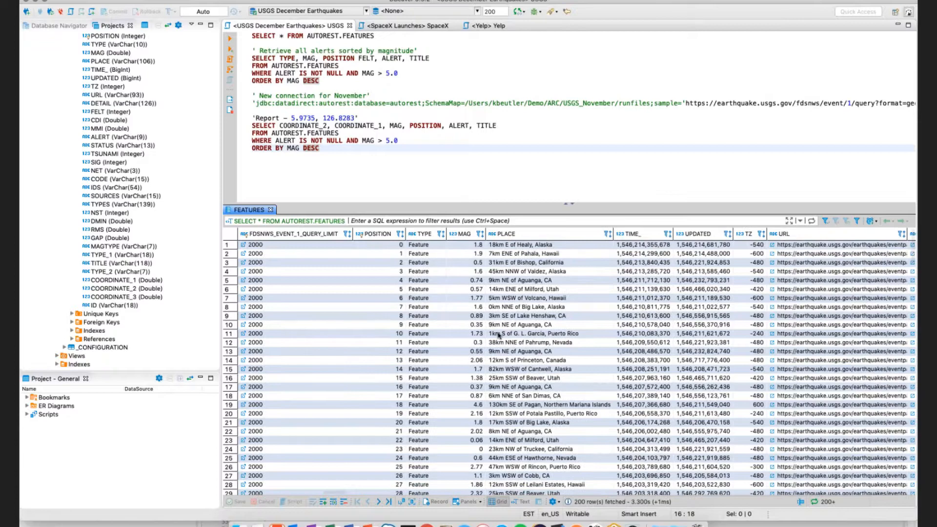
{"action": "scroll", "scroll_direction": "right", "scroll_amount": 3}
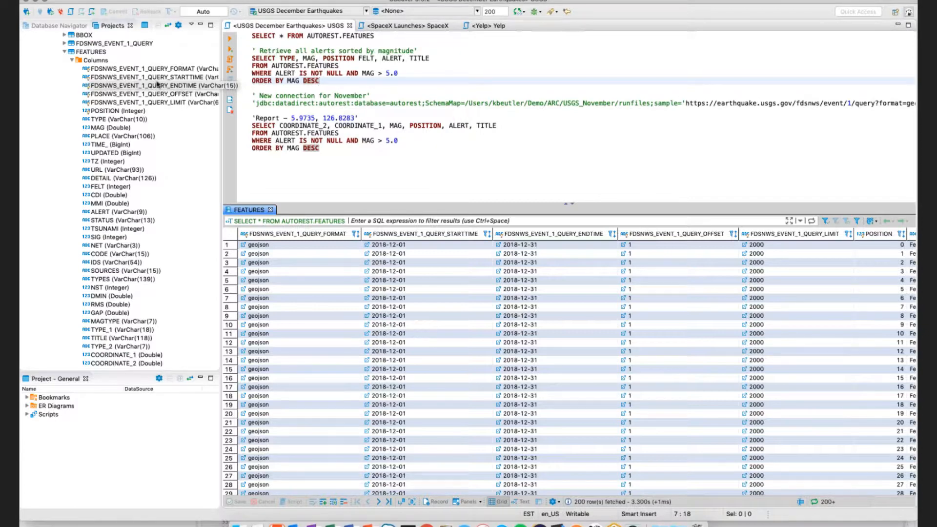
Step: Expand the FEATURES columns and inspect FDSNWS_EVENT_1_QUERY_FORMAT and TYPE
{"action": "left_click", "coordinate": [150, 68]}
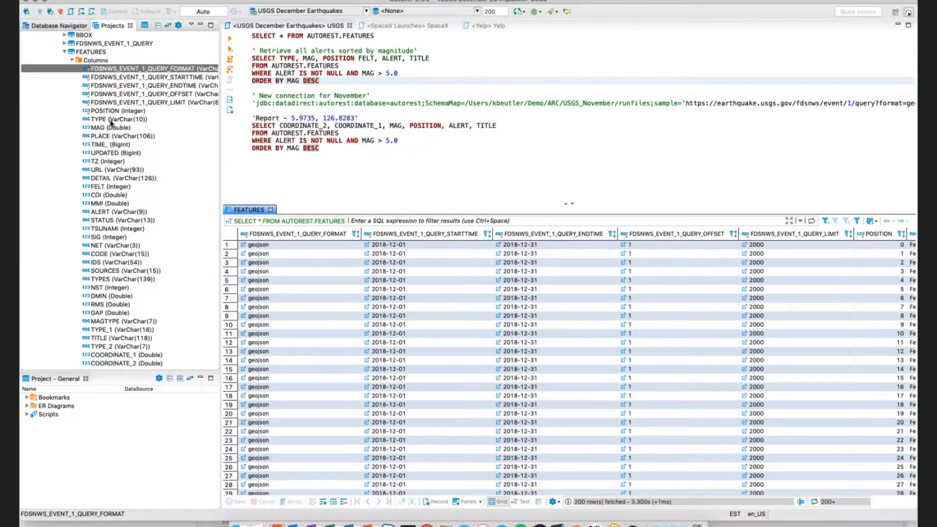
{"action": "left_click", "coordinate": [110, 119]}
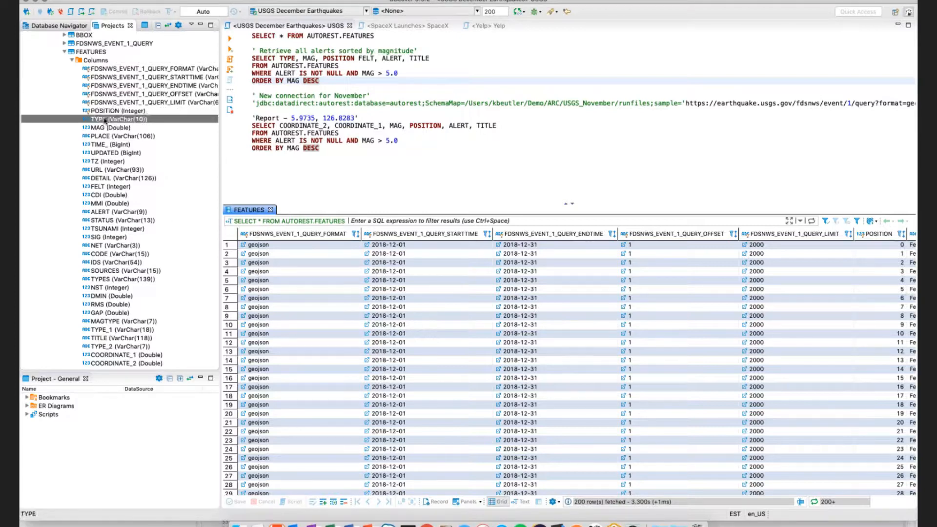
{"action": "left_click", "coordinate": [119, 136]}
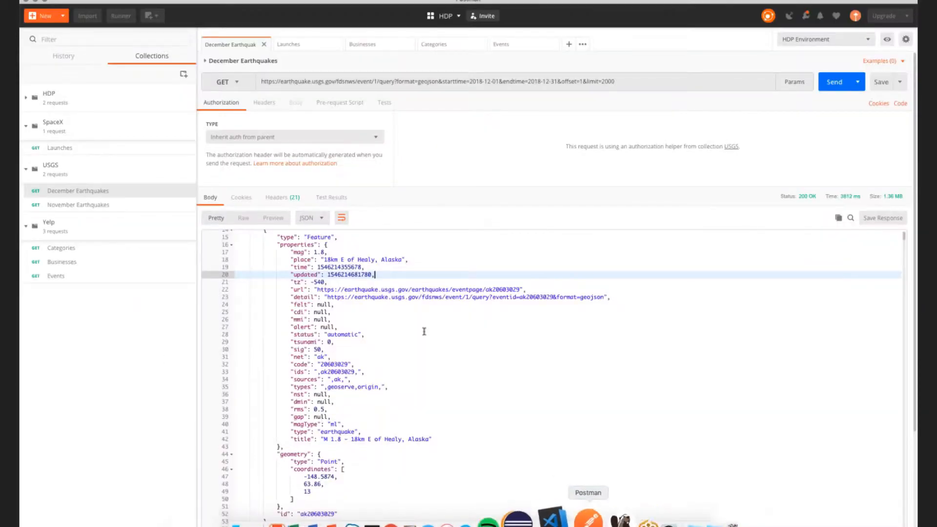
Step: Scroll the Postman response body to see more earthquake properties
{"action": "scroll", "scroll_direction": "down", "scroll_amount": 3}
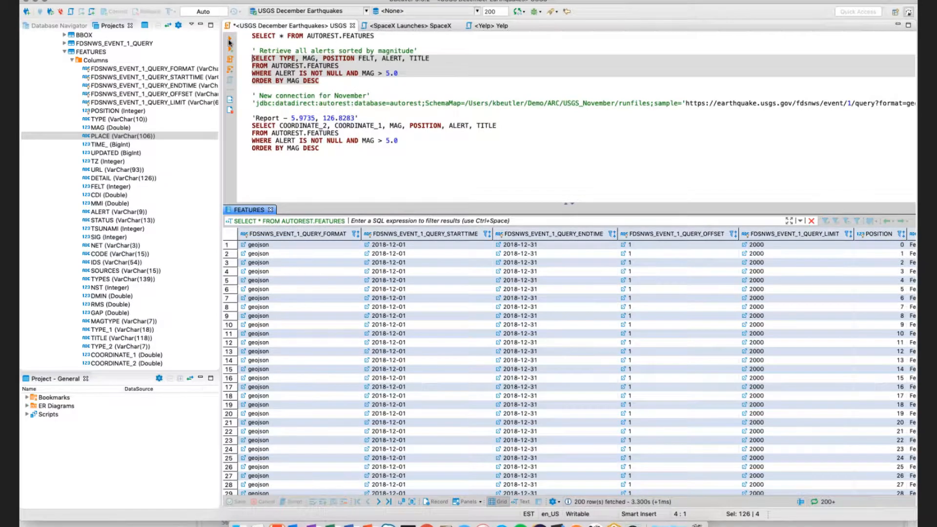
Step: Execute the alerts query returning nine earthquakes above magnitude 5.0, largest first
{"action": "left_click", "coordinate": [229, 44]}
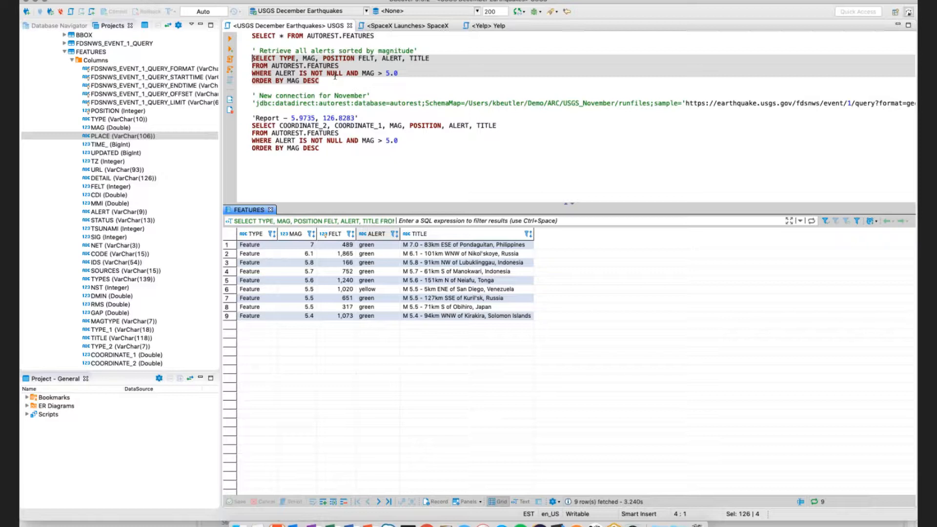
{"action": "mouse_move", "coordinate": [178, 156]}
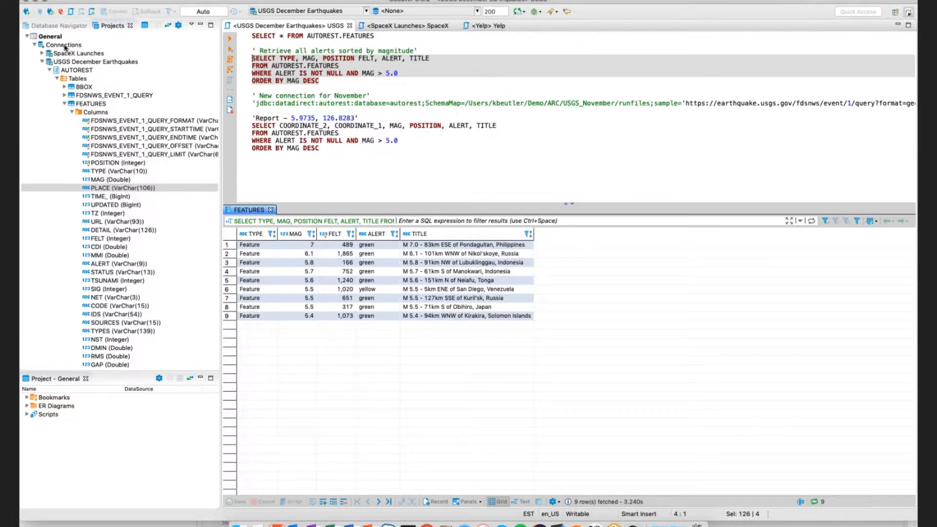
Step: Create a new ARC connection using the November earthquakes JDBC URL
{"action": "right_click", "coordinate": [65, 45]}
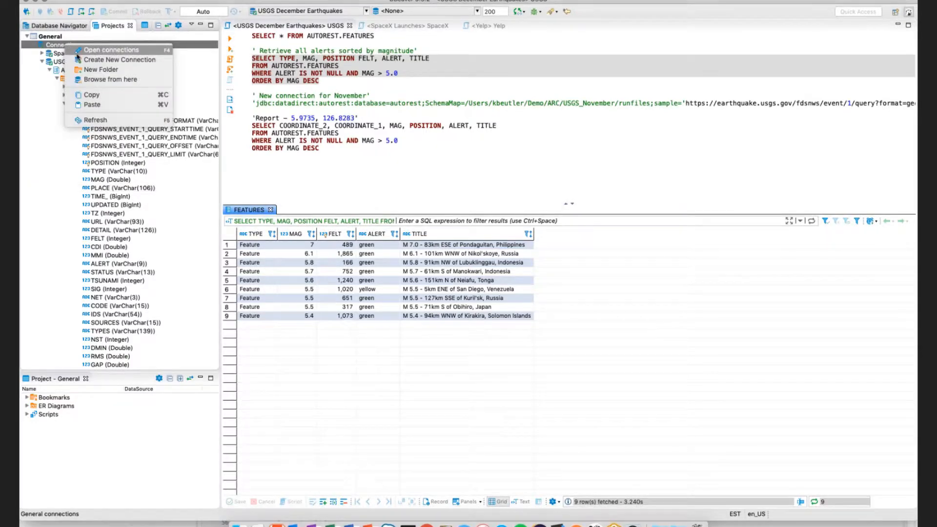
{"action": "left_click", "coordinate": [119, 60]}
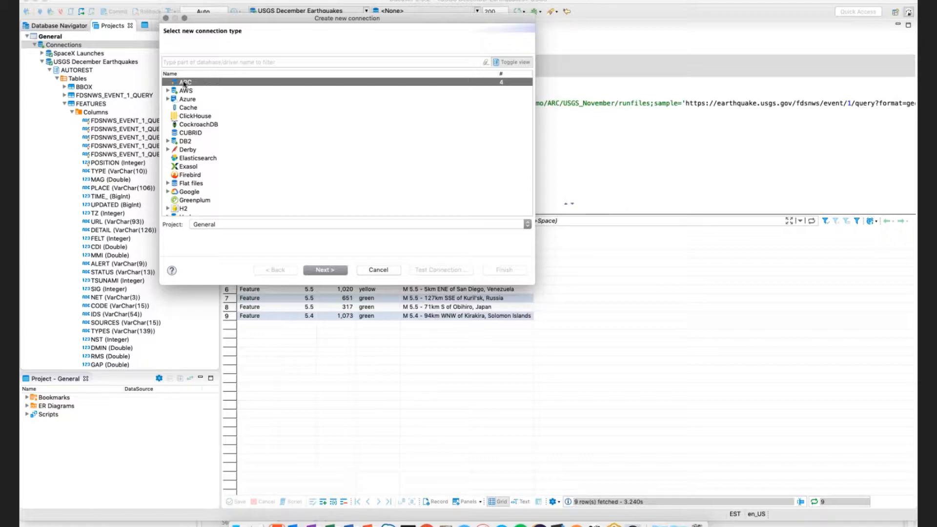
{"action": "mouse_move", "coordinate": [206, 138]}
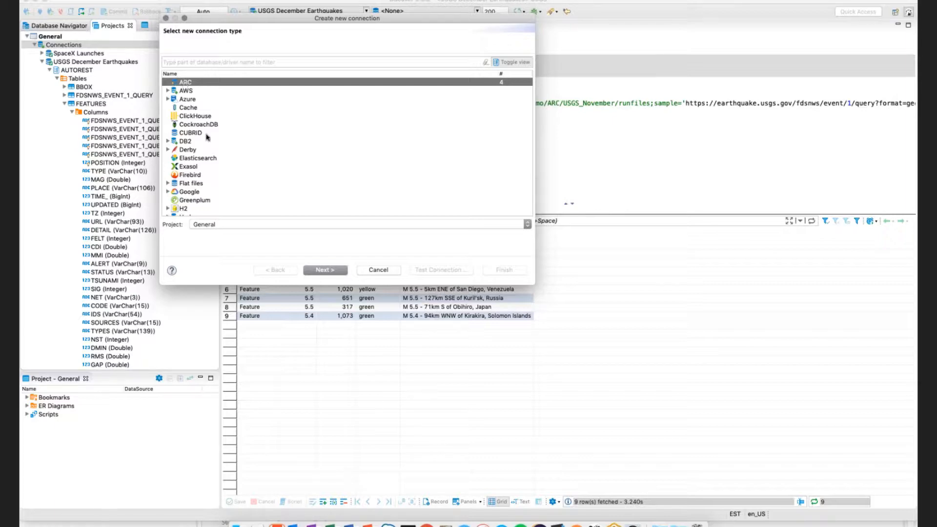
{"action": "left_click", "coordinate": [324, 270]}
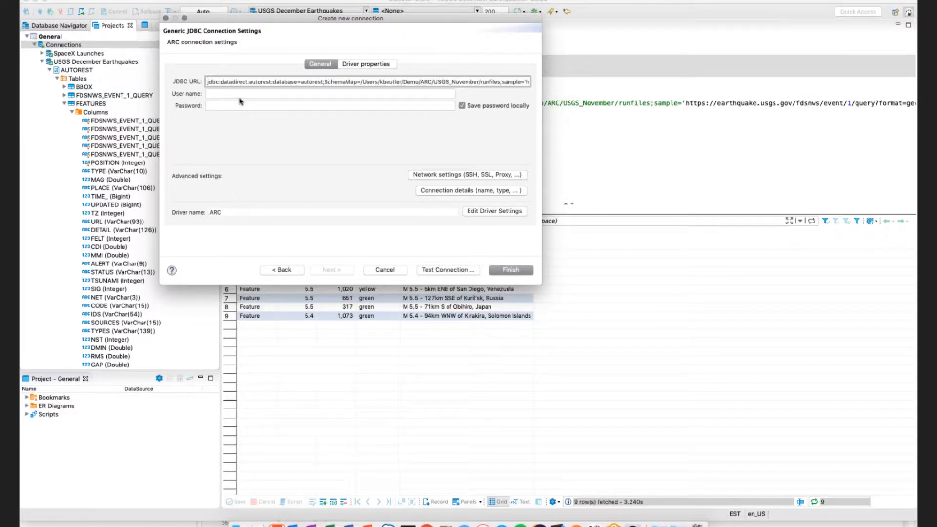
{"action": "mouse_move", "coordinate": [467, 84]}
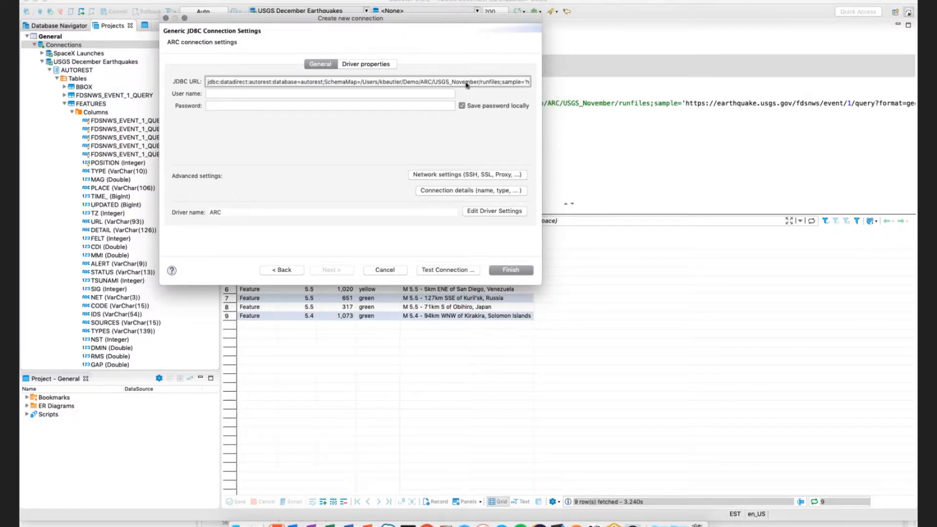
{"action": "left_click", "coordinate": [509, 269]}
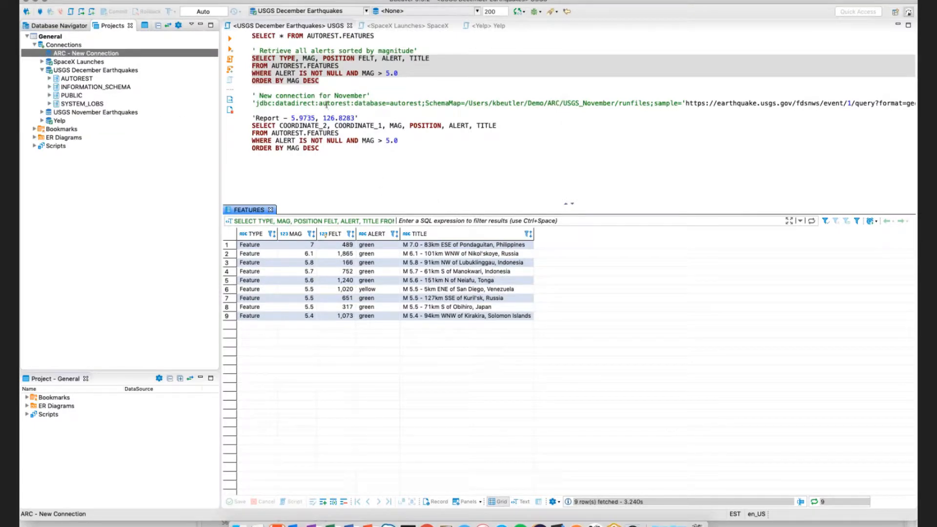
Step: Open a SQL script on the new ARC connection for the coordinates query
{"action": "left_click", "coordinate": [311, 81]}
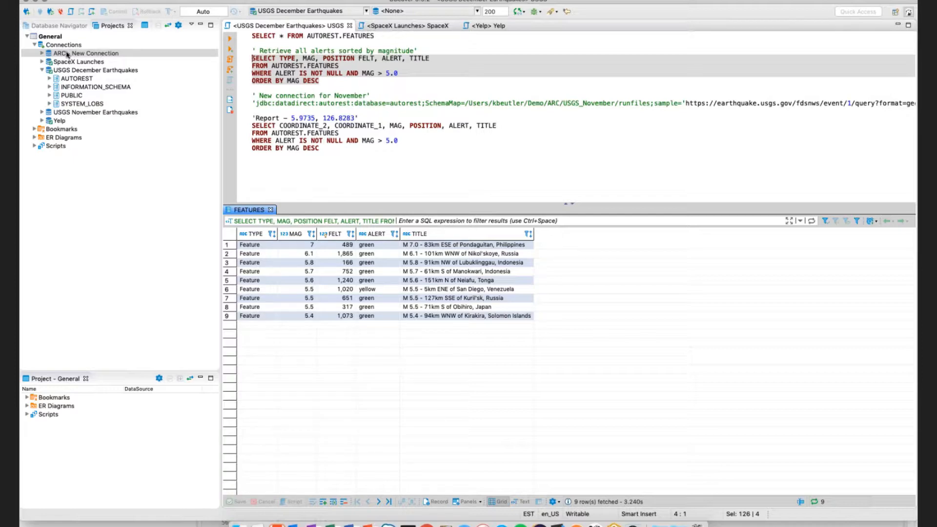
{"action": "right_click", "coordinate": [84, 53]}
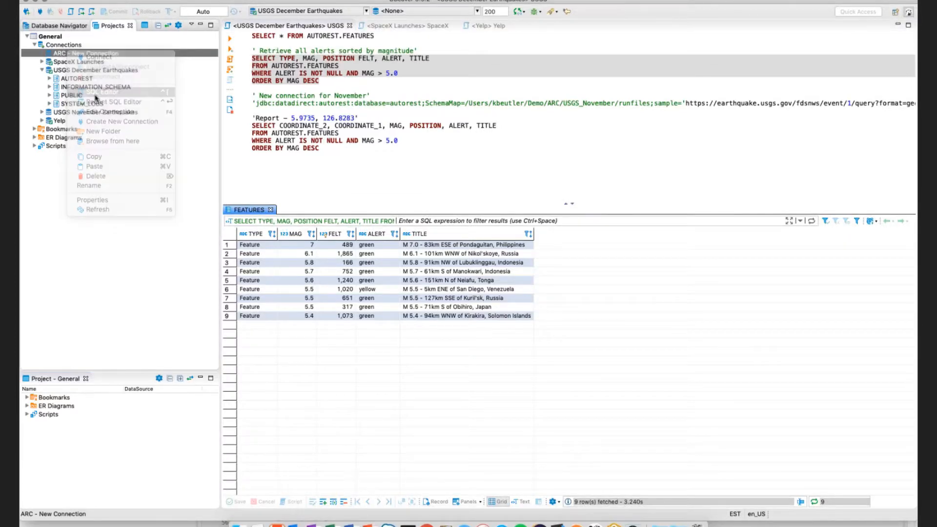
{"action": "left_click", "coordinate": [103, 101]}
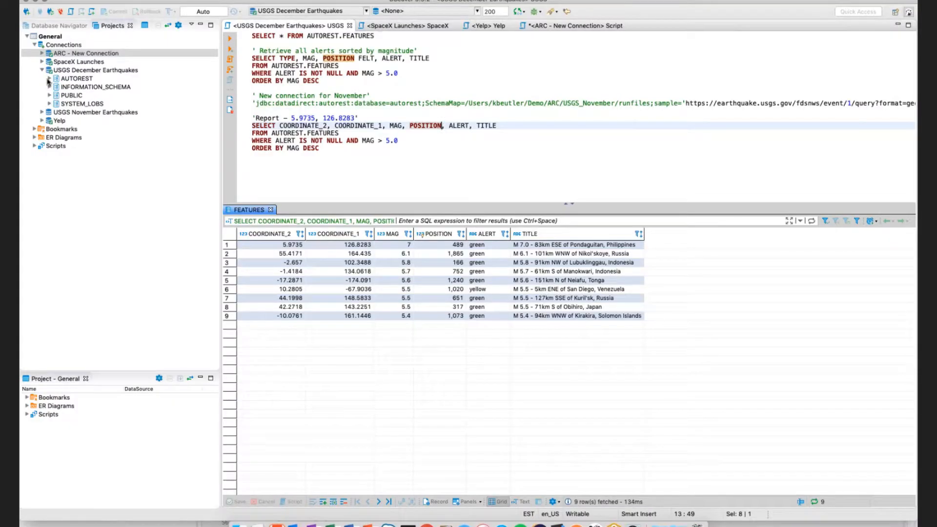
Step: Browse the December Earthquakes FEATURES table, then switch to the SpaceX Launches script
{"action": "left_click", "coordinate": [49, 78]}
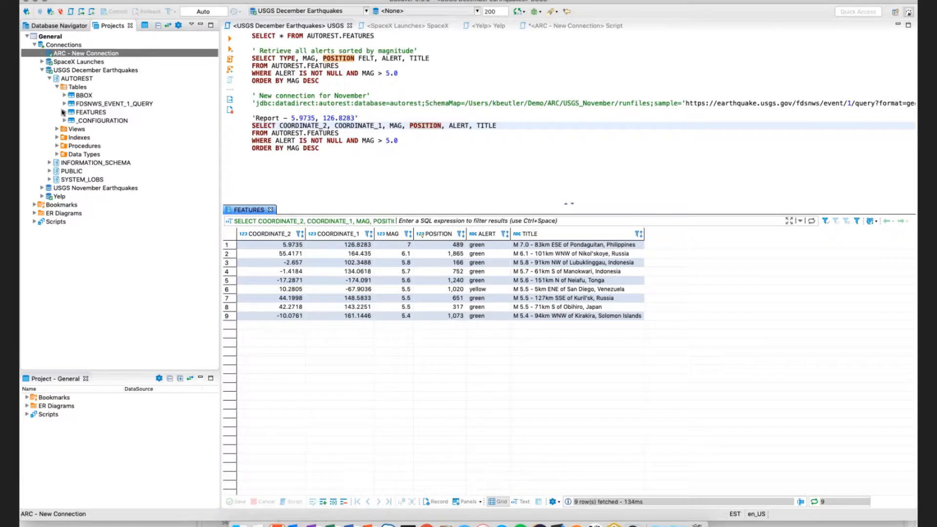
{"action": "left_click", "coordinate": [64, 113]}
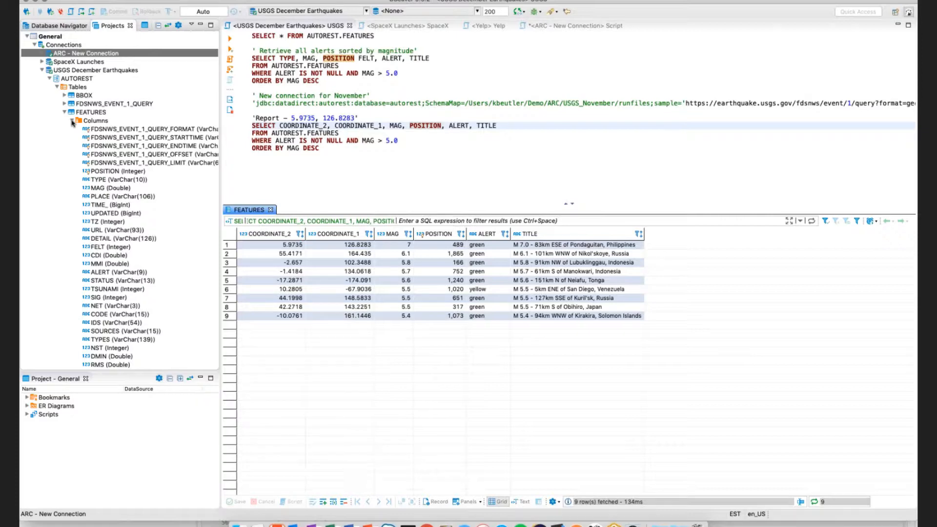
{"action": "left_click", "coordinate": [354, 147]}
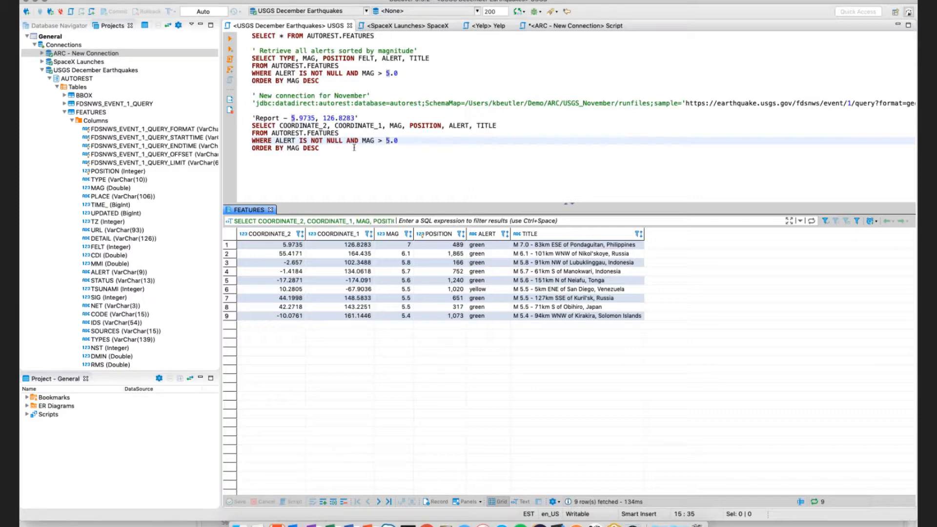
{"action": "left_click", "coordinate": [406, 26]}
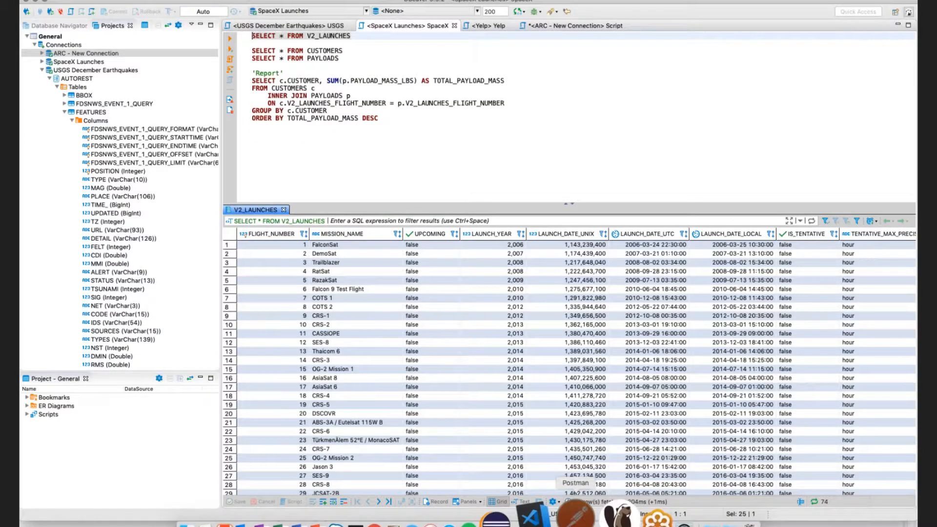
Step: Show the SpaceX Launches request in Postman and scroll through its JSON response
{"action": "left_click", "coordinate": [575, 483]}
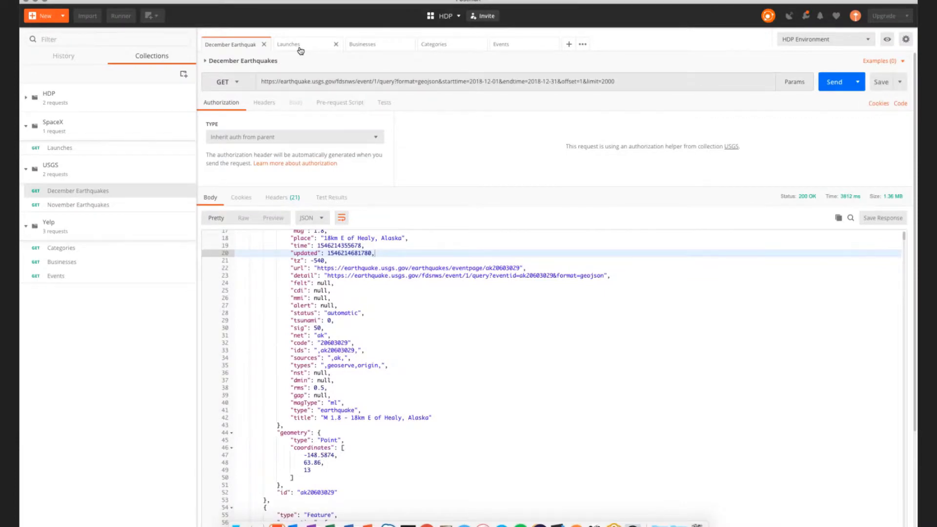
{"action": "left_click", "coordinate": [288, 43]}
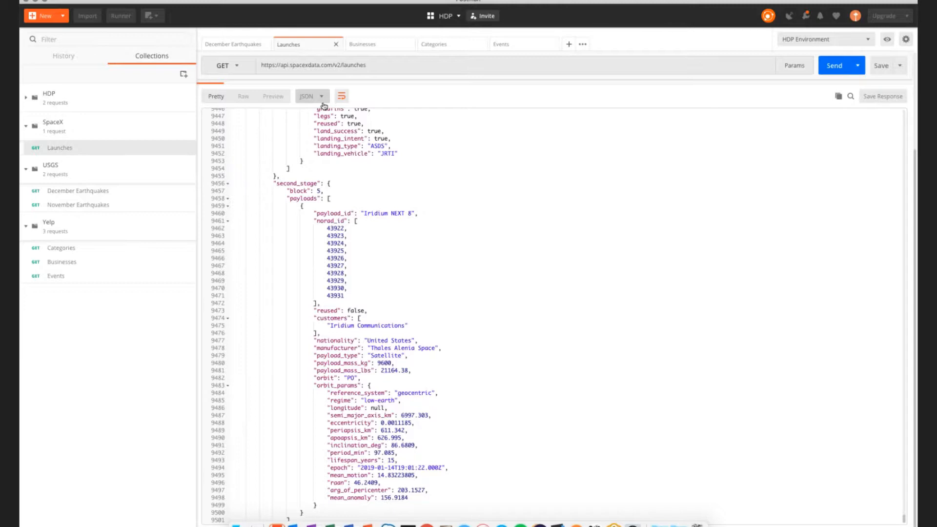
{"action": "scroll", "scroll_direction": "down", "scroll_amount": 3}
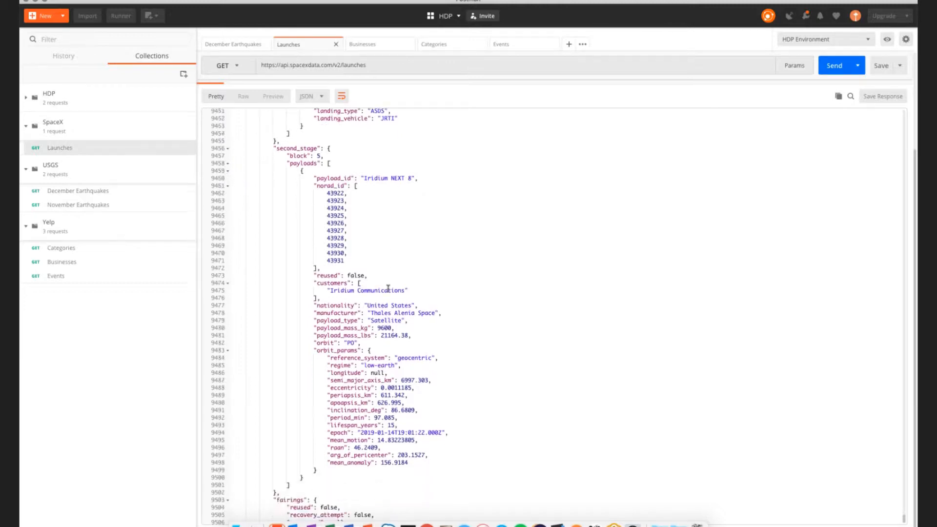
{"action": "scroll", "scroll_direction": "down", "scroll_amount": 3}
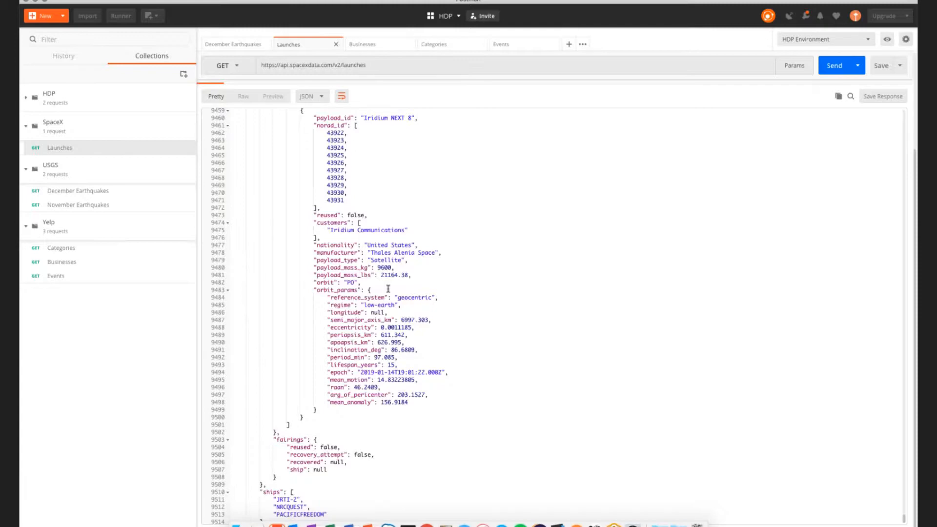
{"action": "scroll", "scroll_direction": "up", "scroll_amount": 3}
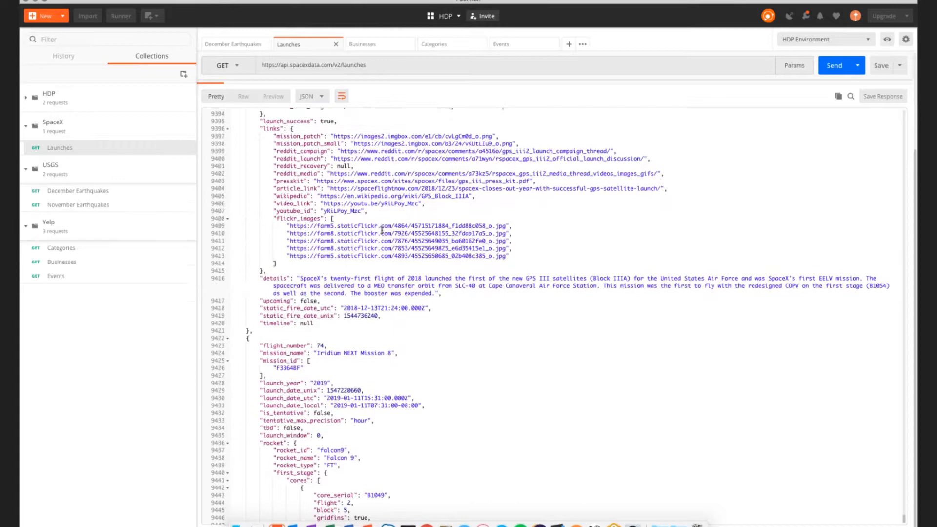
{"action": "scroll", "scroll_direction": "up", "scroll_amount": 3}
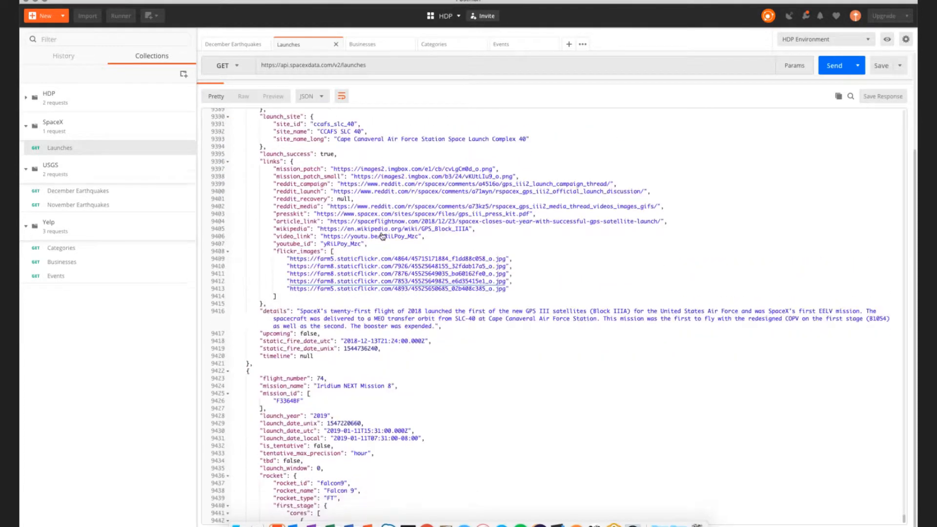
{"action": "scroll", "scroll_direction": "up", "scroll_amount": 3}
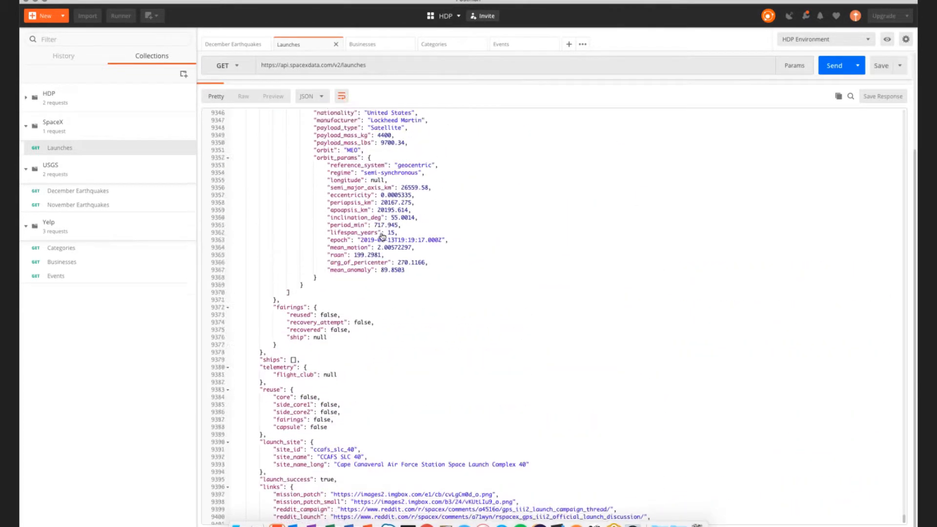
{"action": "scroll", "scroll_direction": "up", "scroll_amount": 3}
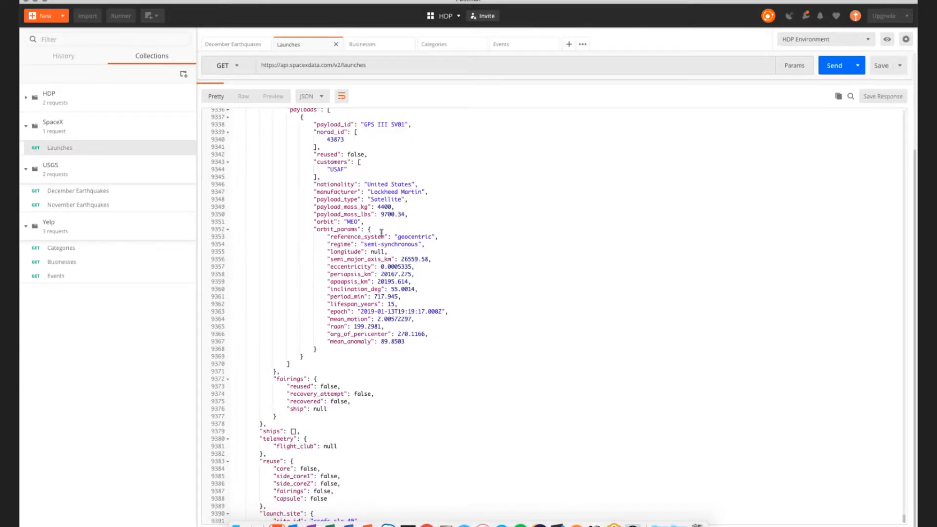
{"action": "mouse_move", "coordinate": [485, 268]}
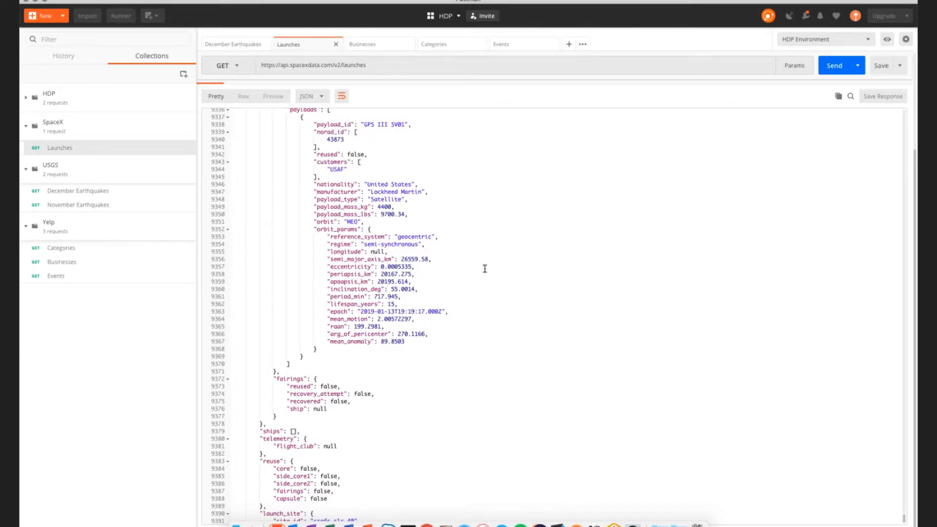
{"action": "mouse_move", "coordinate": [553, 383]}
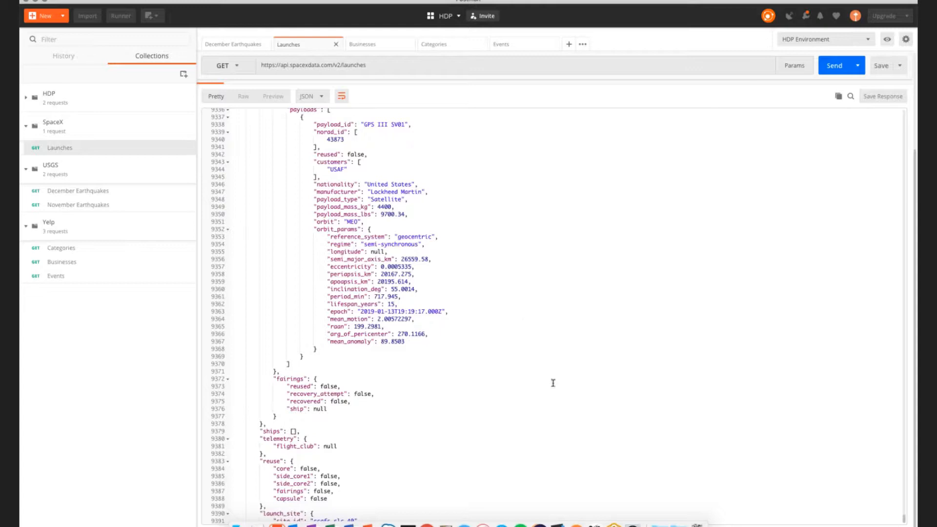
{"action": "mouse_move", "coordinate": [558, 510]}
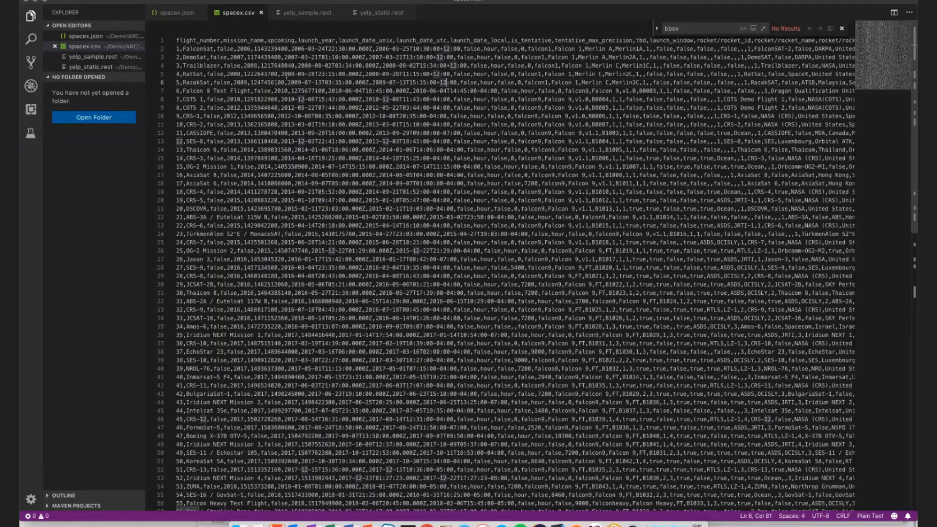
Step: Scroll vertically and horizontally through the flattened launch rows in spacex.csv
{"action": "scroll", "scroll_direction": "down", "scroll_amount": 3}
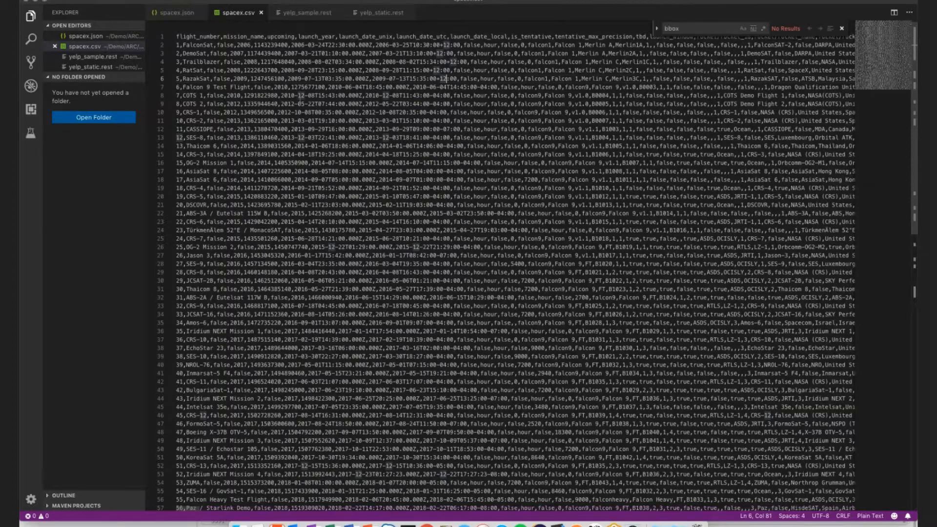
{"action": "scroll", "scroll_direction": "down", "scroll_amount": 3}
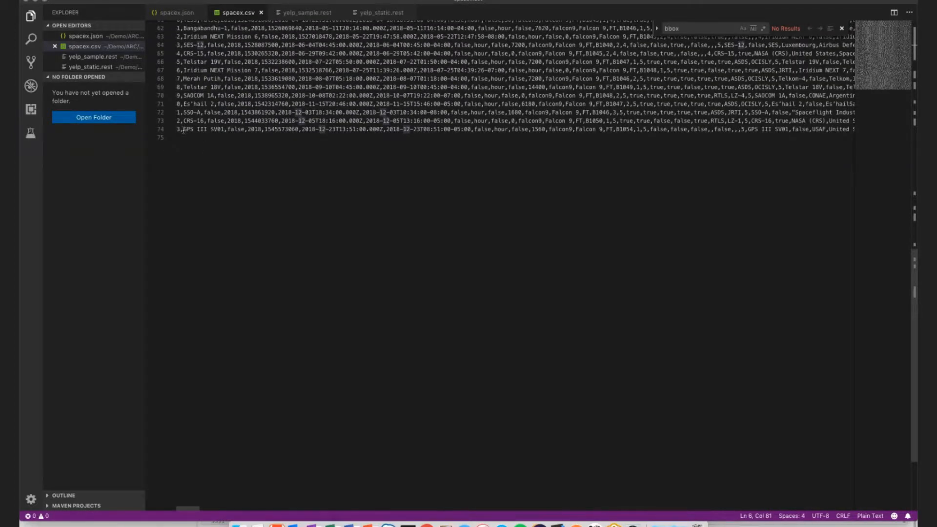
{"action": "scroll", "scroll_direction": "up", "scroll_amount": 3}
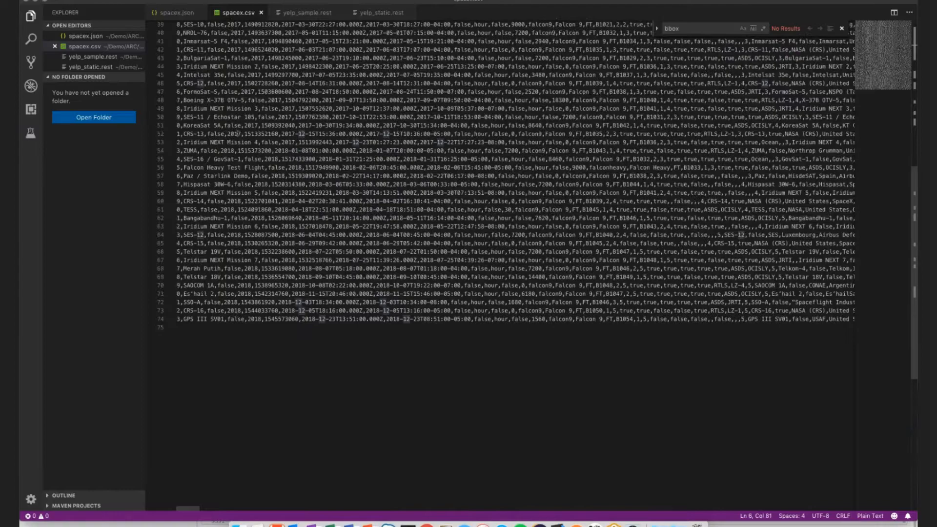
{"action": "scroll", "scroll_direction": "up", "scroll_amount": 3}
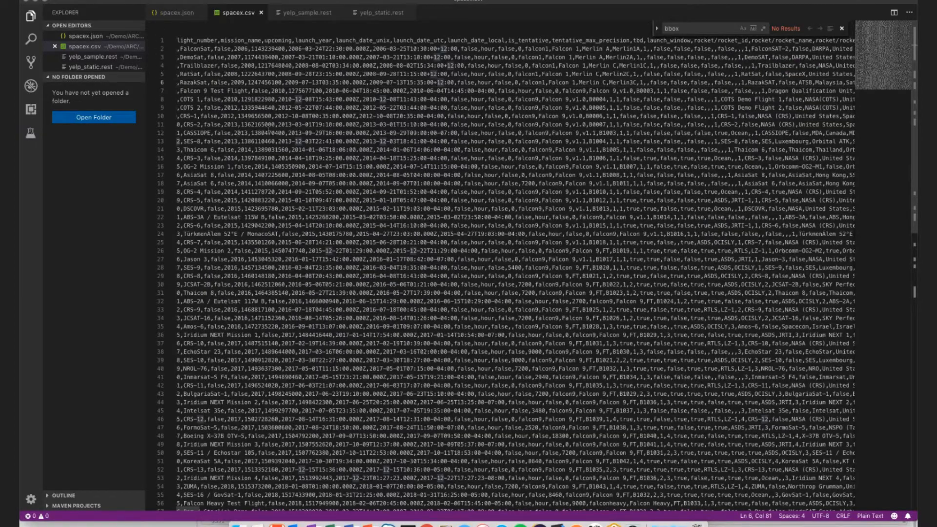
{"action": "scroll", "scroll_direction": "right", "scroll_amount": 3}
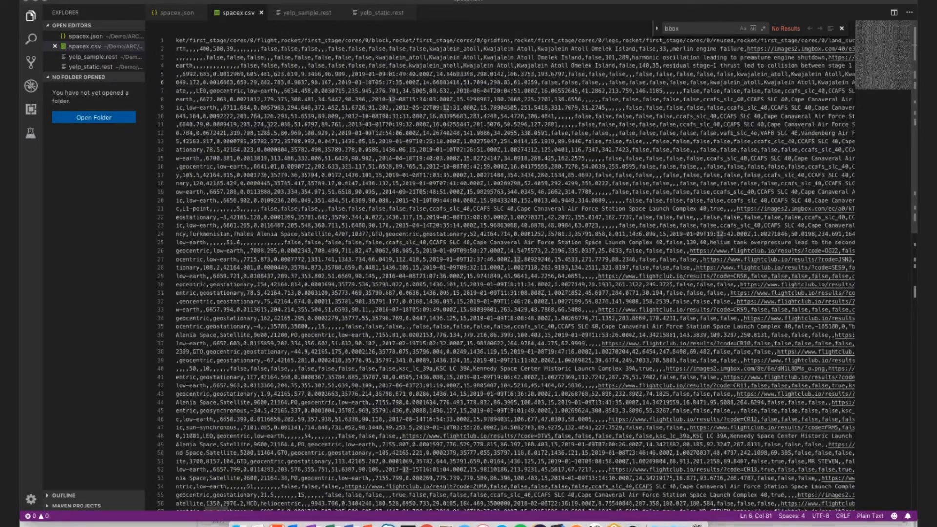
{"action": "scroll", "scroll_direction": "right", "scroll_amount": 3}
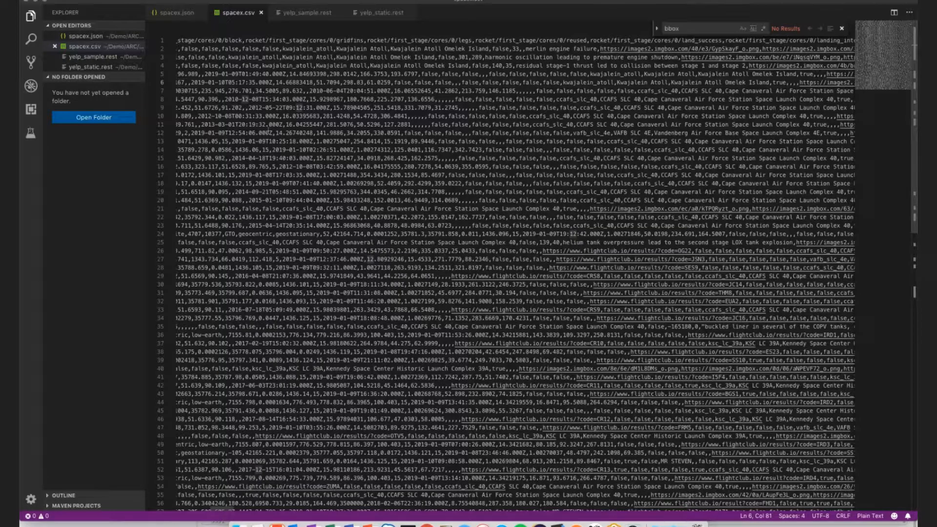
{"action": "scroll", "scroll_direction": "right", "scroll_amount": 3}
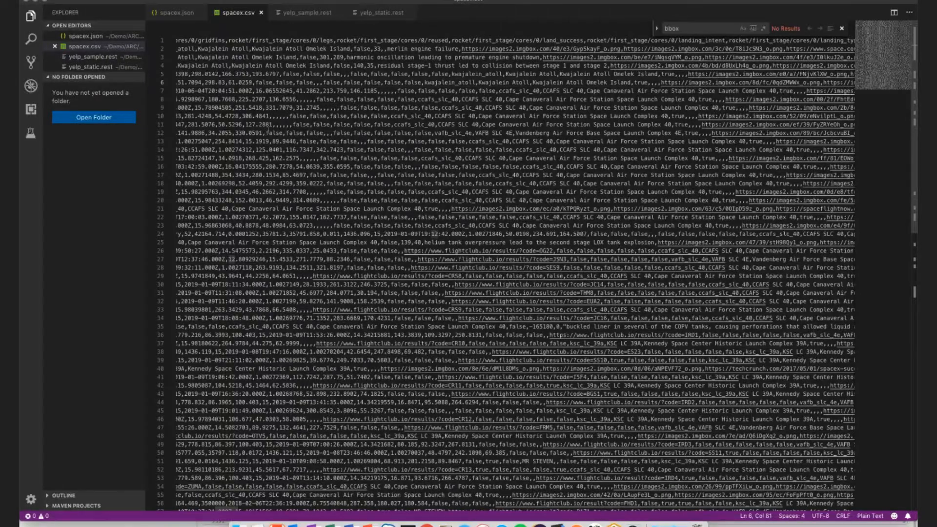
{"action": "scroll", "scroll_direction": "right", "scroll_amount": 3}
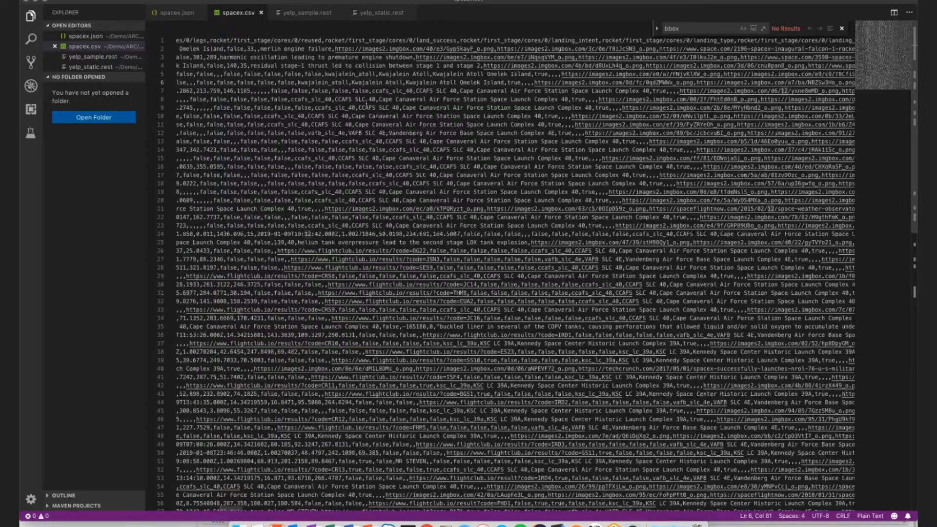
{"action": "scroll", "scroll_direction": "right", "scroll_amount": 3}
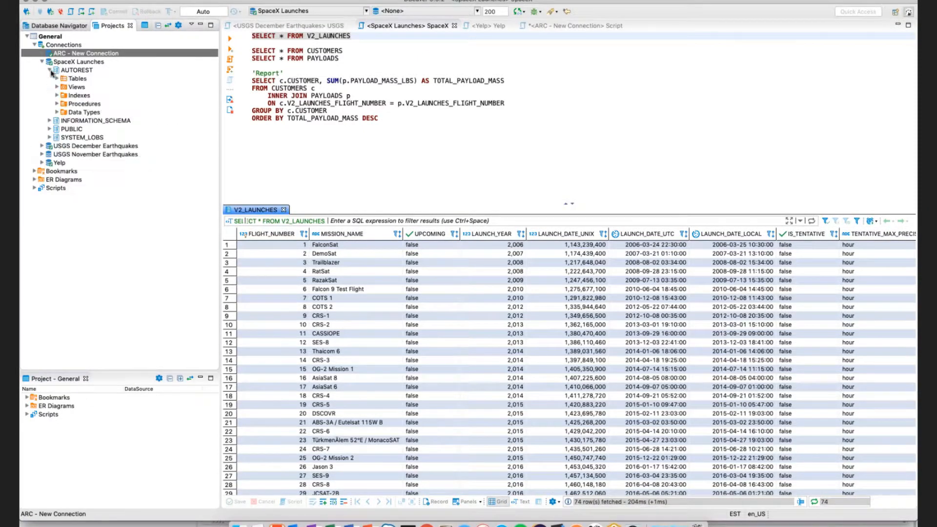
Step: Expand the V2_LAUNCHES columns, select FLIGHT_NUMBER, then switch to spacex.json in Visual Studio Code
{"action": "left_click", "coordinate": [58, 78]}
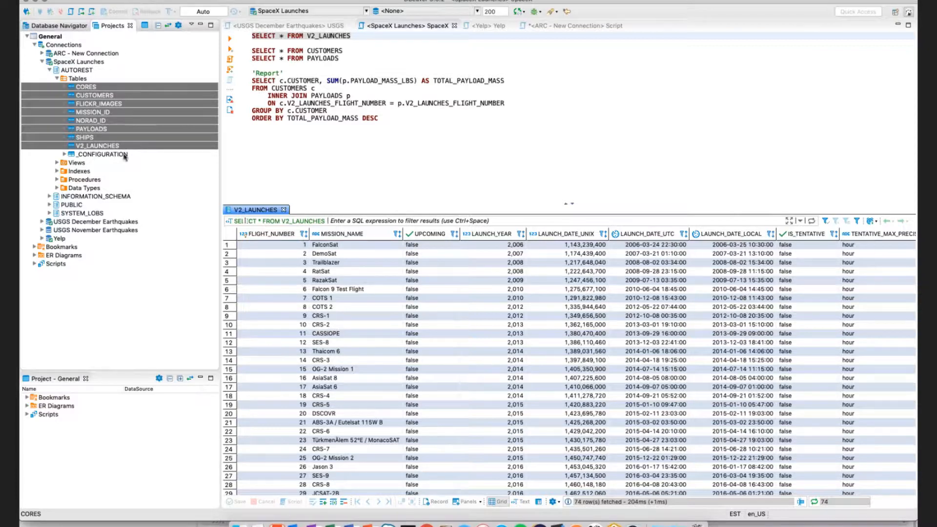
{"action": "left_click", "coordinate": [54, 146]}
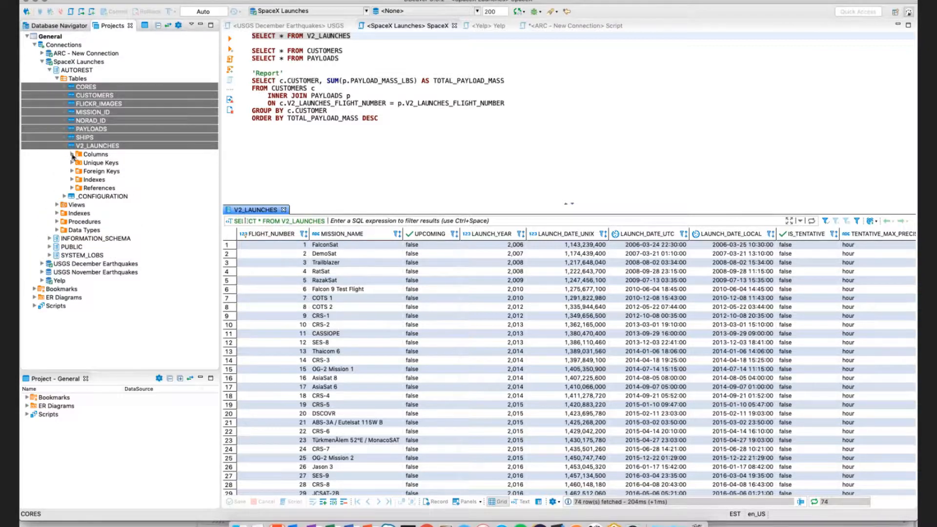
{"action": "left_click", "coordinate": [72, 155]}
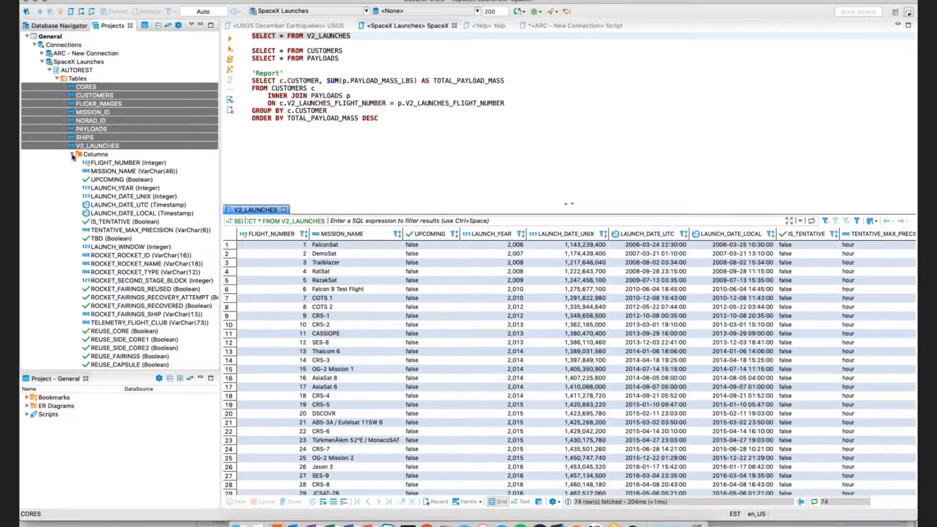
{"action": "scroll", "scroll_direction": "down", "scroll_amount": 3}
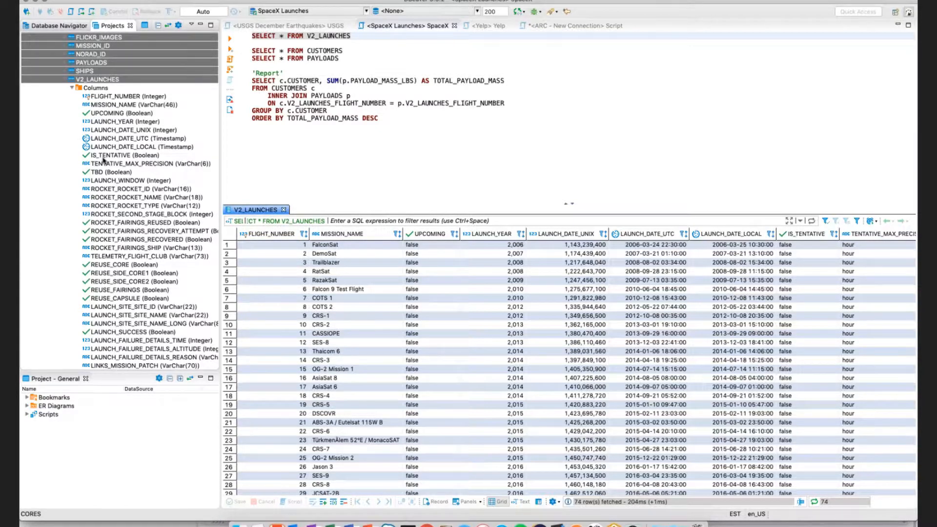
{"action": "scroll", "scroll_direction": "up", "scroll_amount": 3}
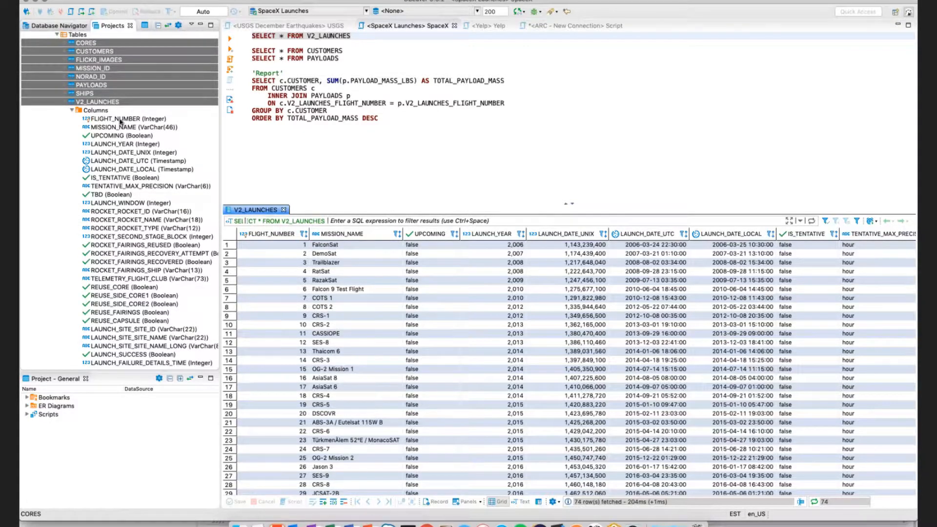
{"action": "left_click", "coordinate": [126, 118]}
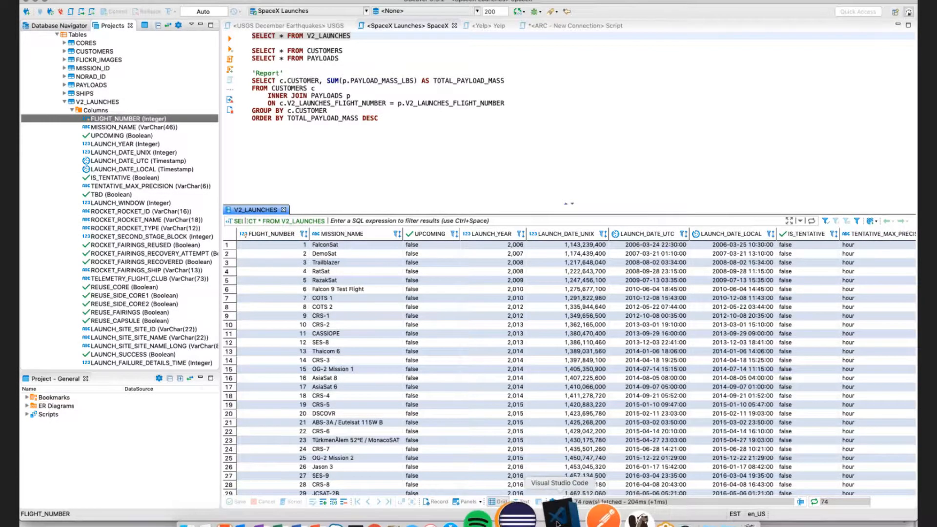
{"action": "left_click", "coordinate": [557, 513]}
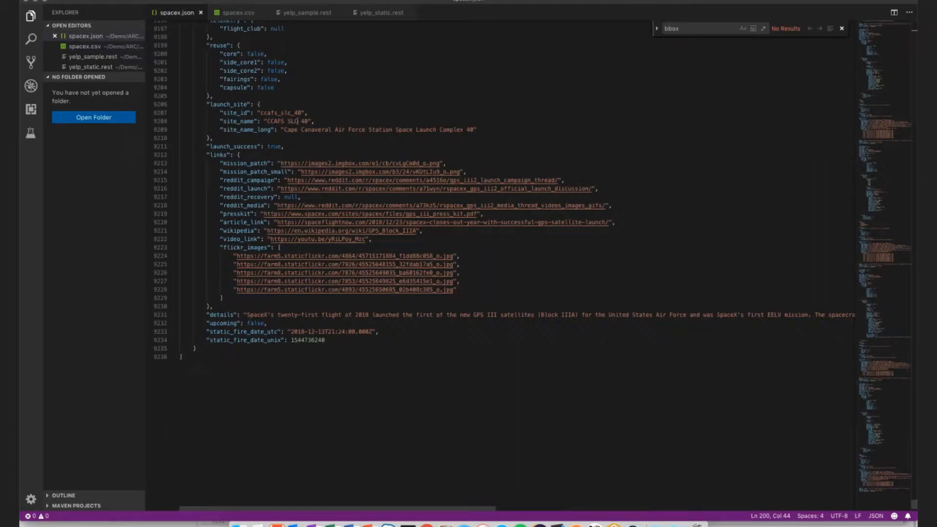
Step: Scroll up through the launch record's reuse, launch site and links data in spacex.json
{"action": "scroll", "scroll_direction": "up", "scroll_amount": 3}
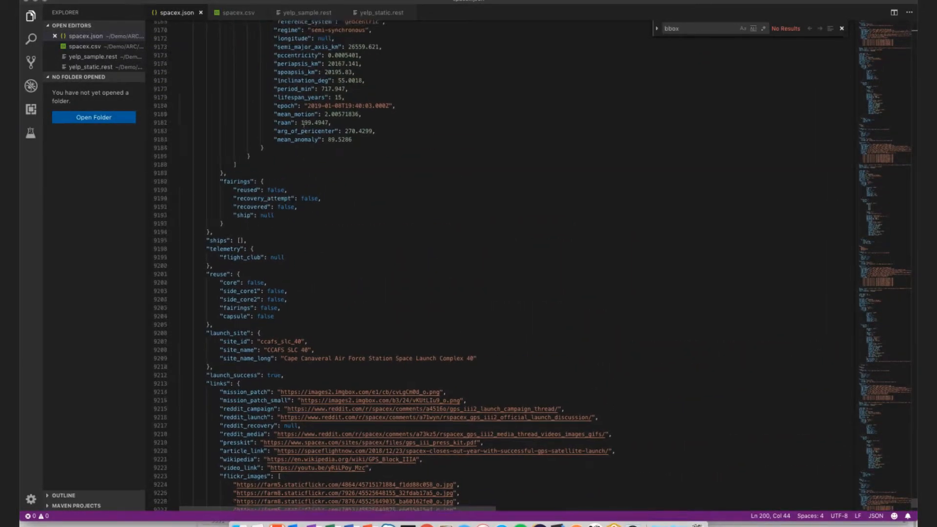
{"action": "scroll", "scroll_direction": "up", "scroll_amount": 3}
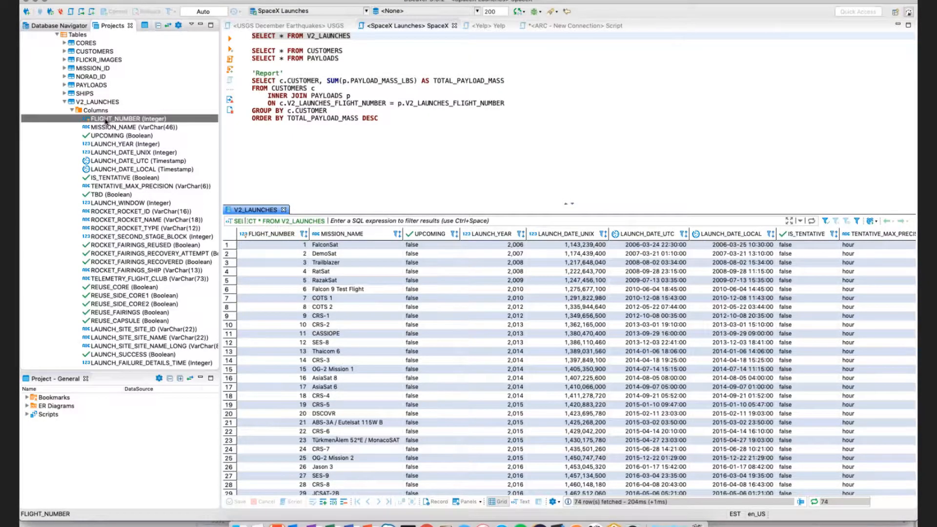
Step: Run SELECT * FROM CUSTOMERS, scroll its 86 rows, then start the PAYLOADS query
{"action": "scroll", "scroll_direction": "down", "scroll_amount": 3}
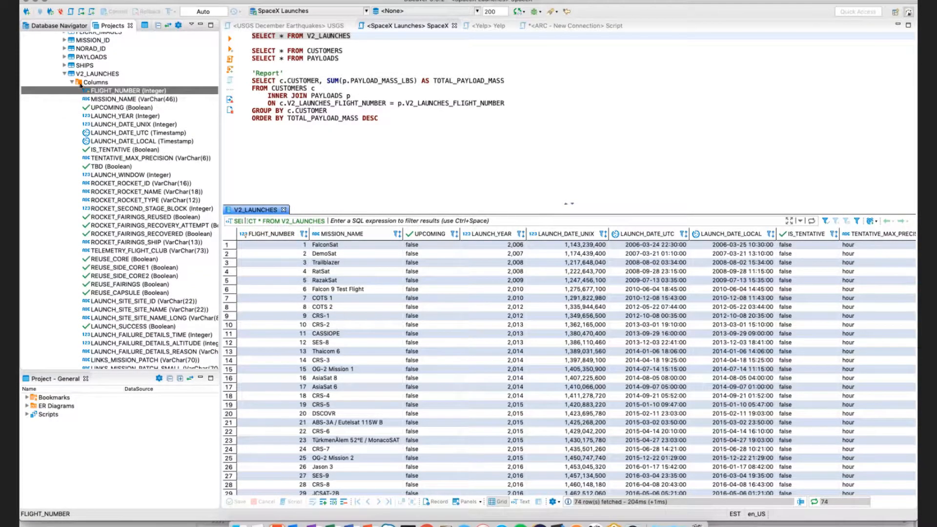
{"action": "left_click", "coordinate": [65, 73]}
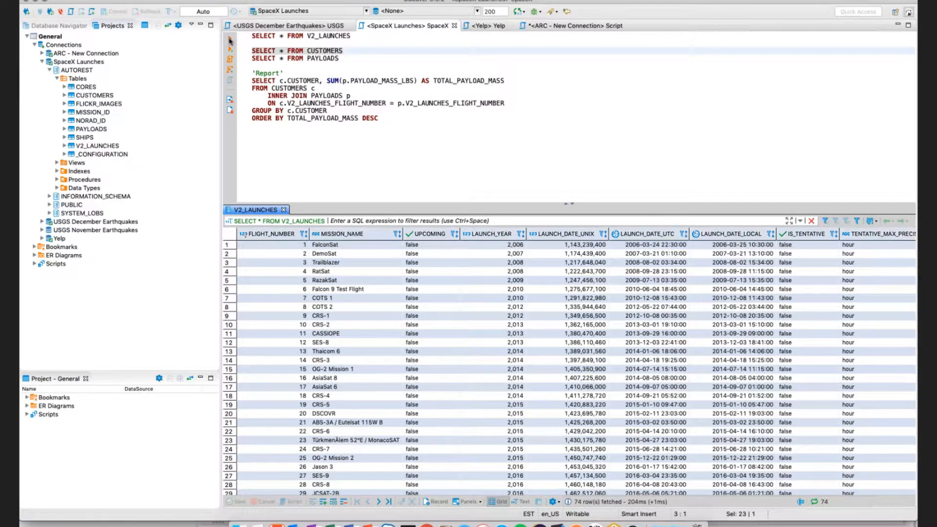
{"action": "left_click", "coordinate": [229, 50]}
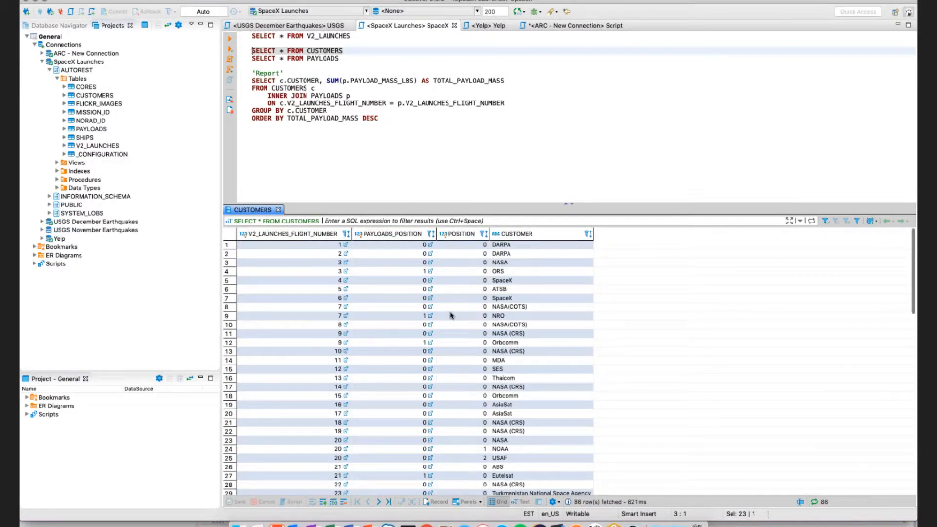
{"action": "scroll", "scroll_direction": "down", "scroll_amount": 3}
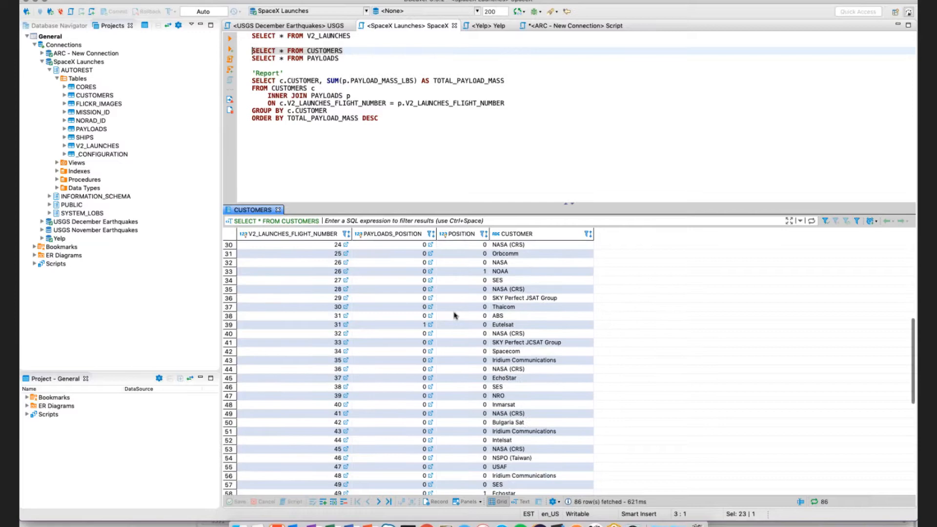
{"action": "scroll", "scroll_direction": "down", "scroll_amount": 3}
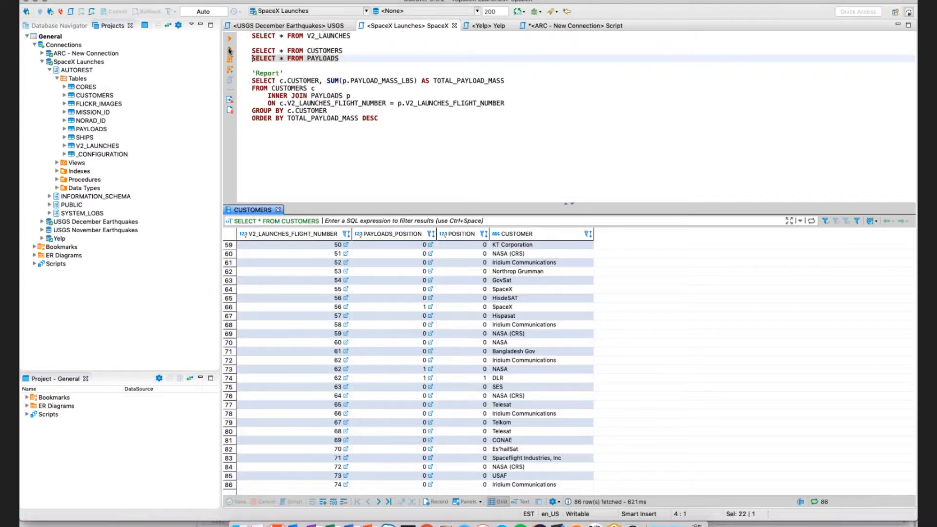
{"action": "left_click", "coordinate": [230, 58]}
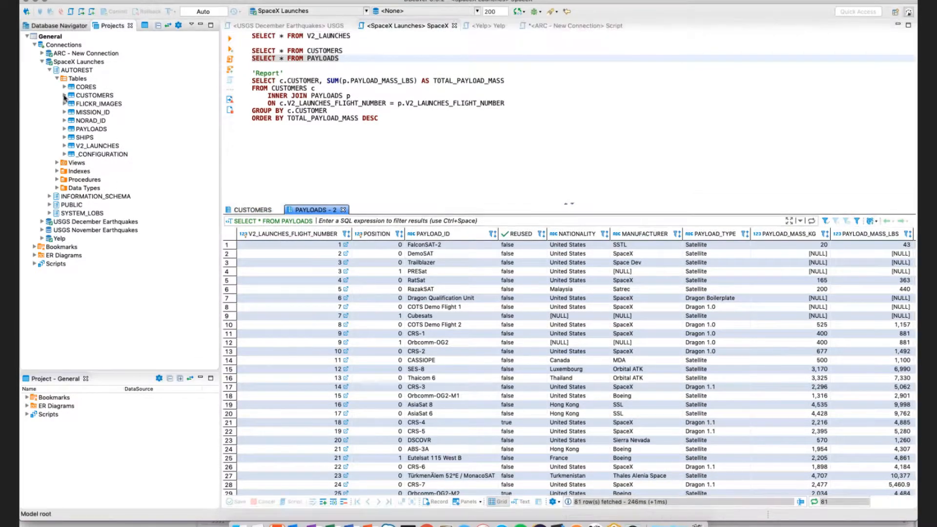
Step: Expand CUSTOMERS and PAYLOADS in the navigator and reveal the CUSTOMERS foreign keys
{"action": "left_click", "coordinate": [64, 95]}
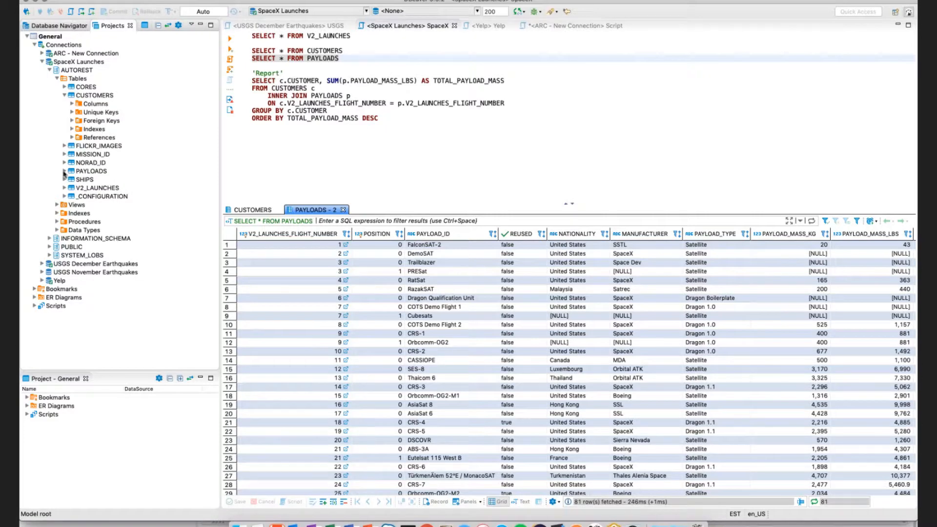
{"action": "left_click", "coordinate": [65, 172]}
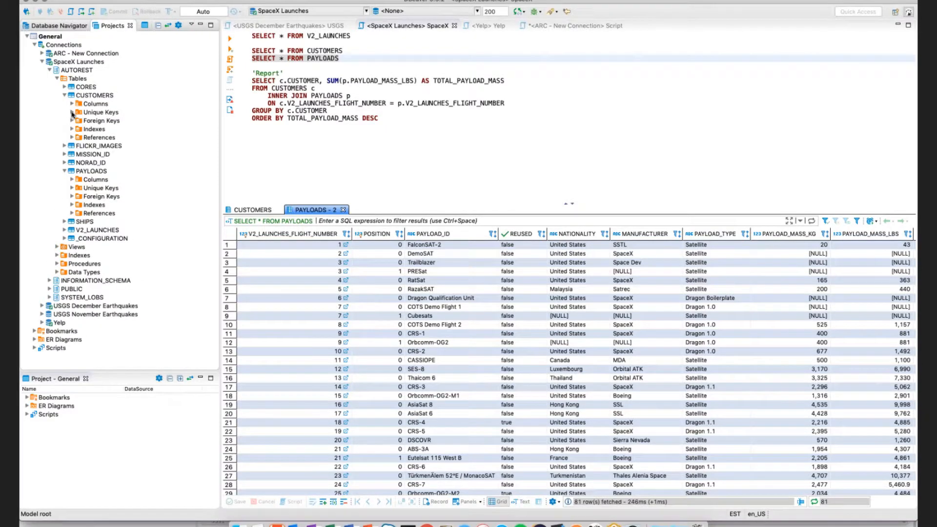
{"action": "left_click", "coordinate": [74, 121]}
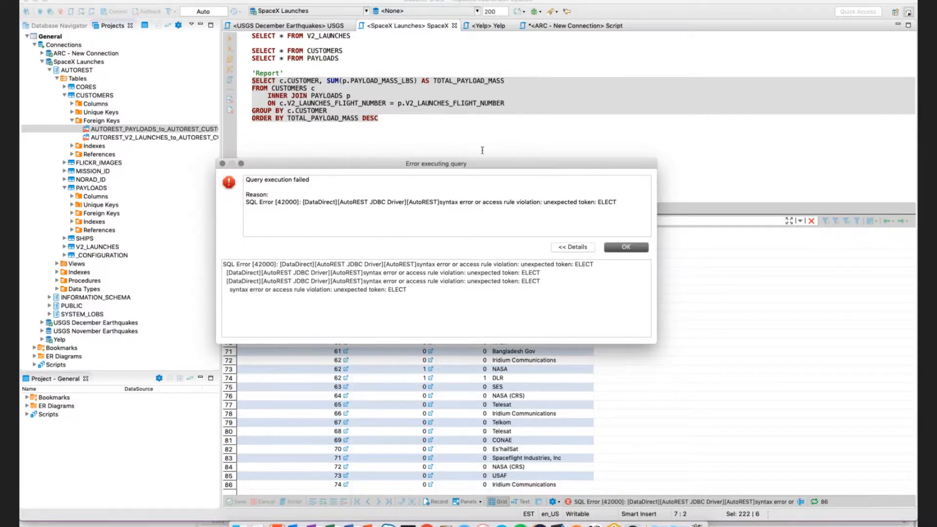
Step: Dismiss the Report query's unexpected-token syntax error dialog
{"action": "left_click", "coordinate": [625, 247]}
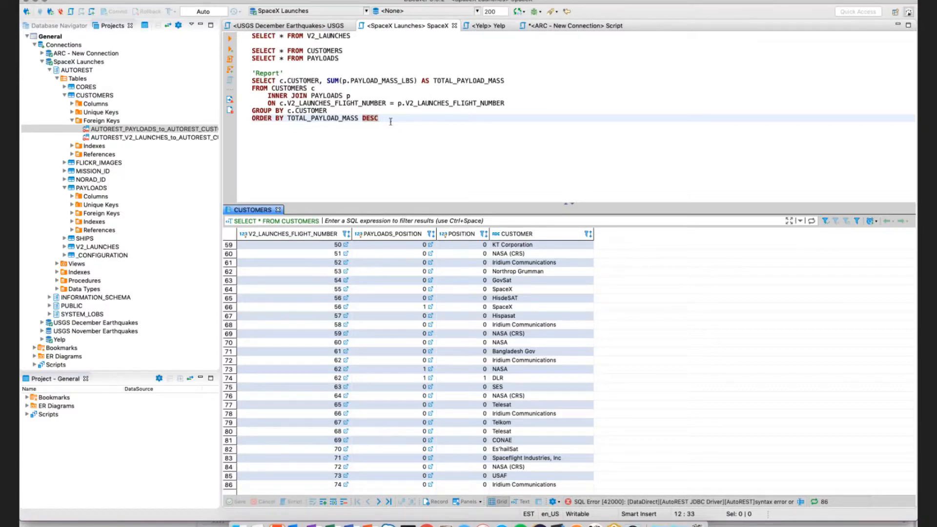
{"action": "mouse_move", "coordinate": [580, 389]}
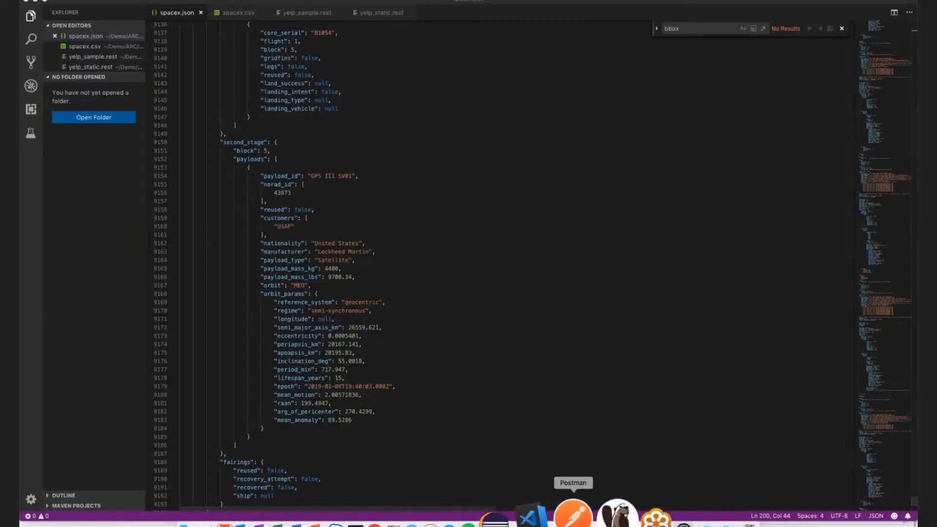
{"action": "mouse_move", "coordinate": [600, 510]}
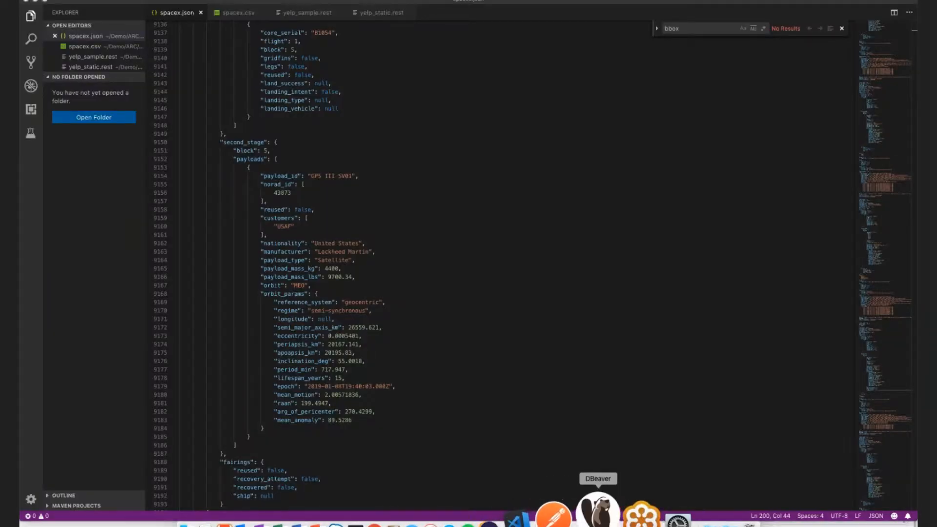
Step: Switch back from spacex.json to DBeaver
{"action": "left_click", "coordinate": [597, 511]}
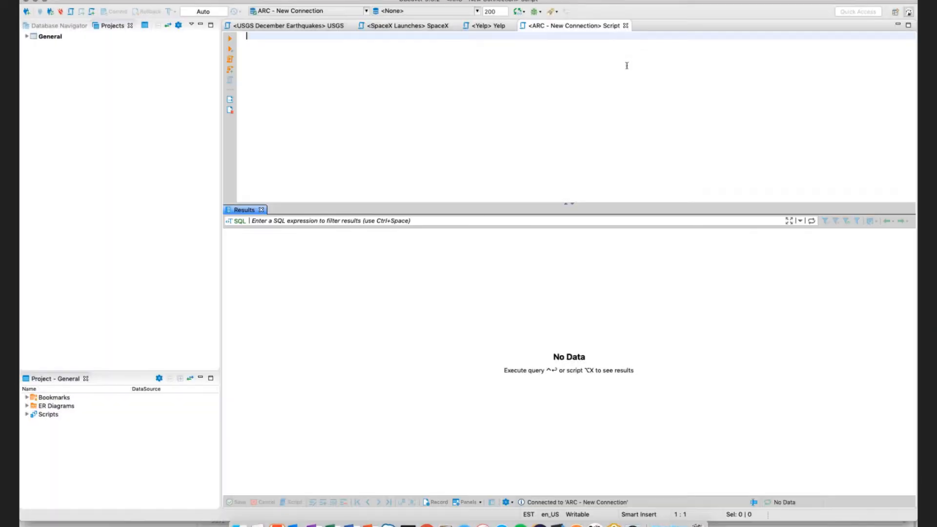
Step: Return to the SpaceX Launches script and run the per-customer payload mass report
{"action": "left_click", "coordinate": [489, 25]}
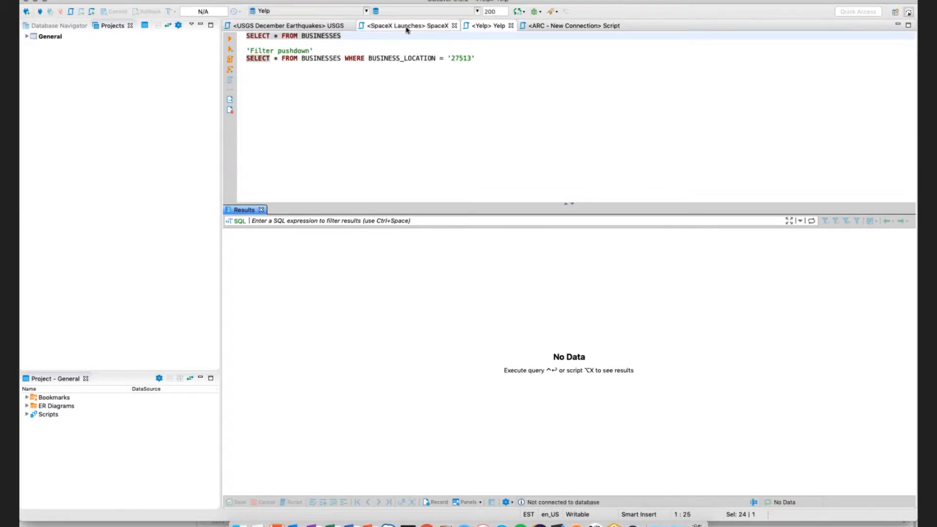
{"action": "left_click", "coordinate": [396, 25]}
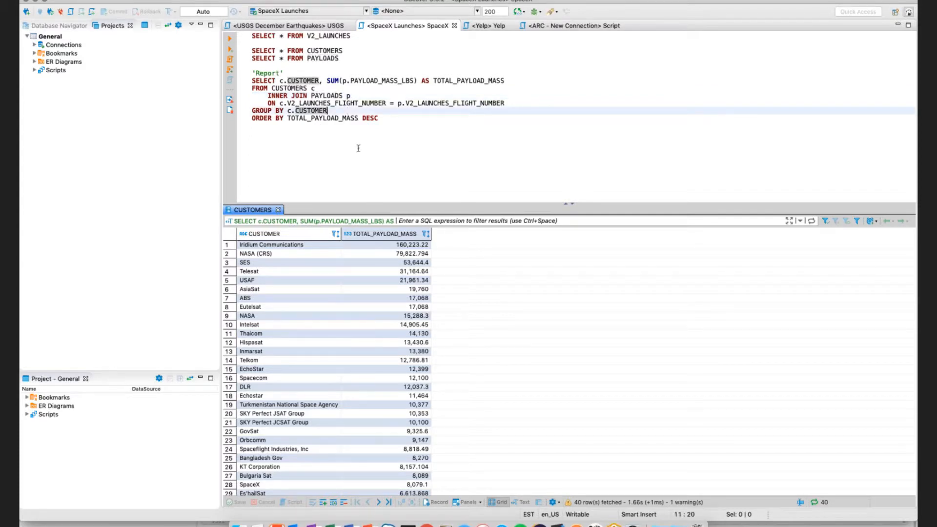
{"action": "mouse_move", "coordinate": [303, 130]}
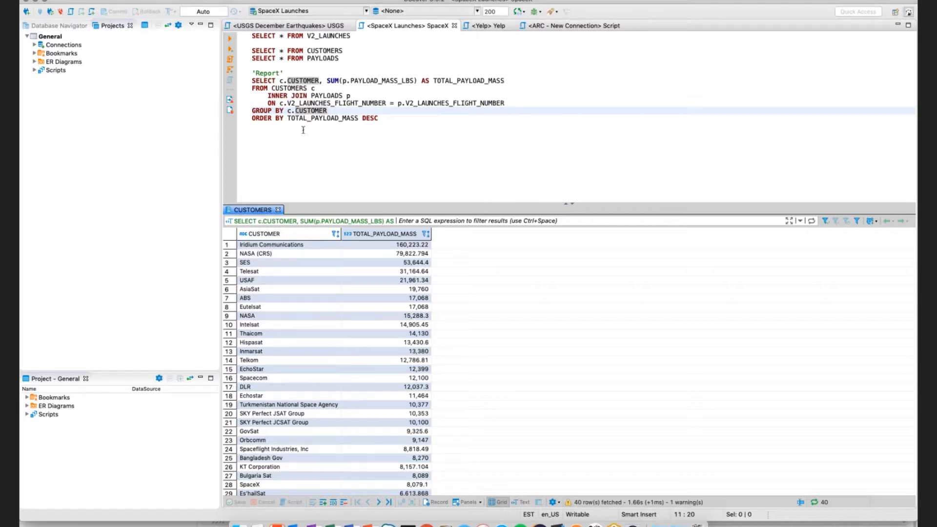
{"action": "left_click", "coordinate": [328, 111]}
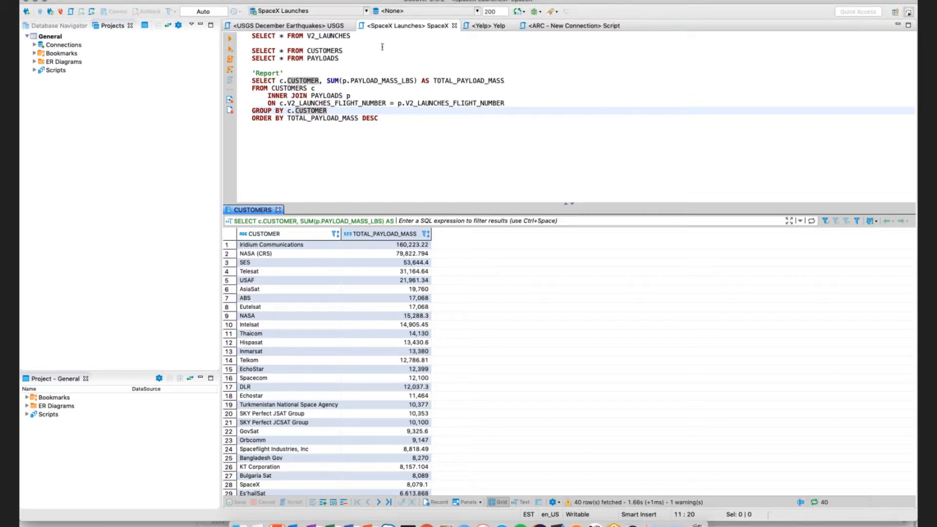
Step: Switch to the Yelp script and expand Yelp > AUTOREST > Tables in the navigator
{"action": "left_click", "coordinate": [490, 26]}
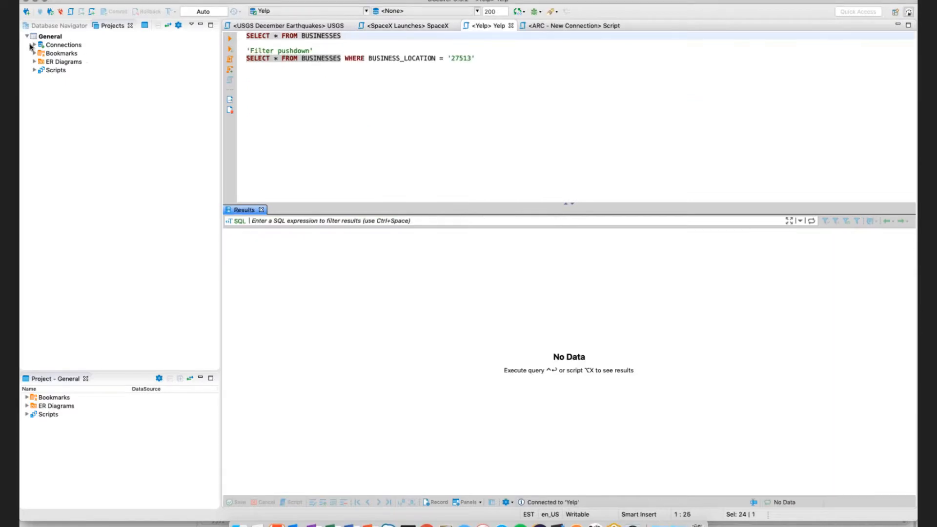
{"action": "left_click", "coordinate": [33, 45]}
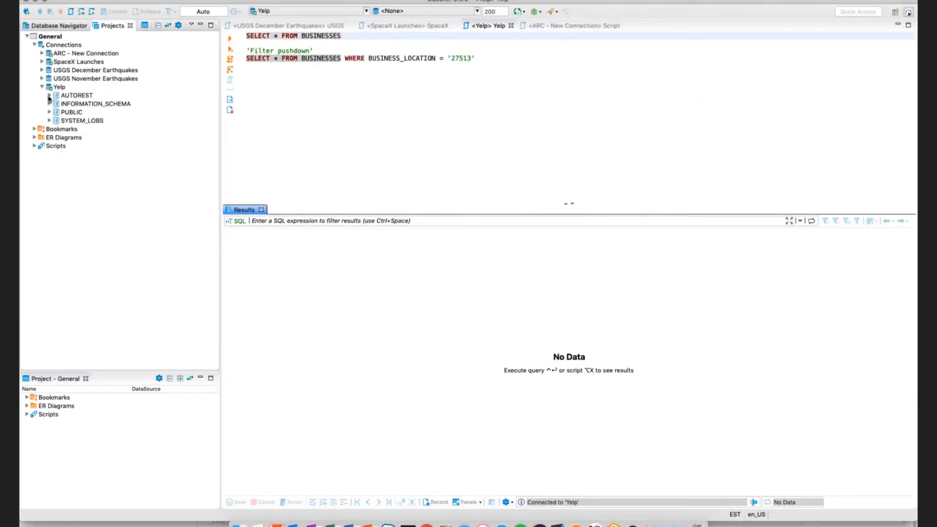
{"action": "left_click", "coordinate": [49, 94]}
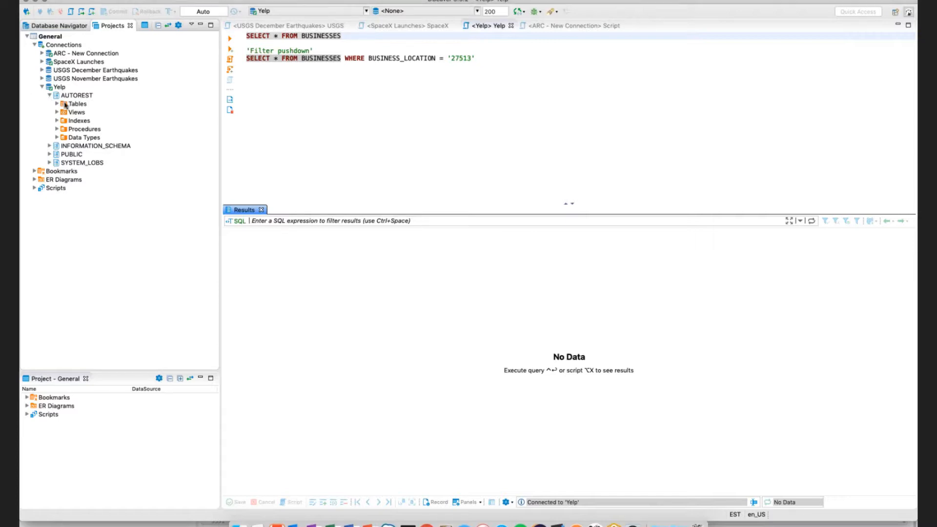
{"action": "left_click", "coordinate": [57, 103]}
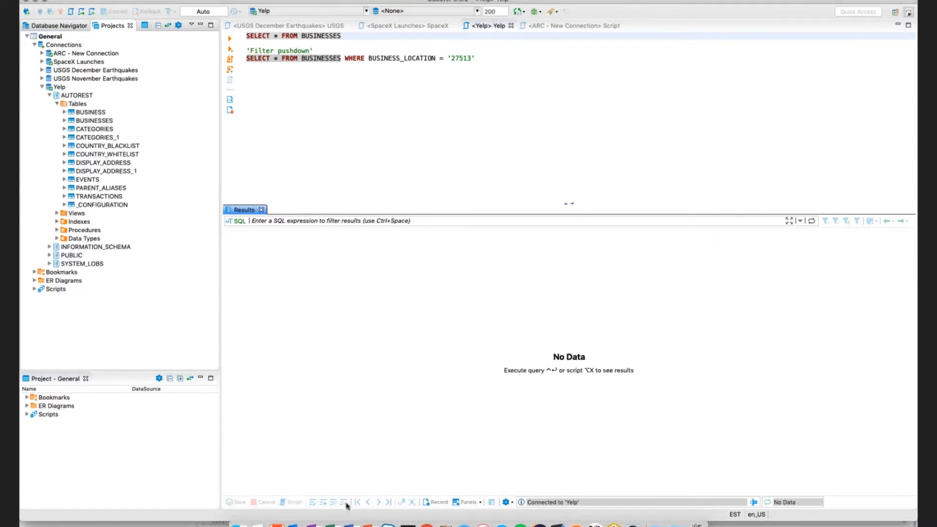
{"action": "mouse_move", "coordinate": [563, 515]}
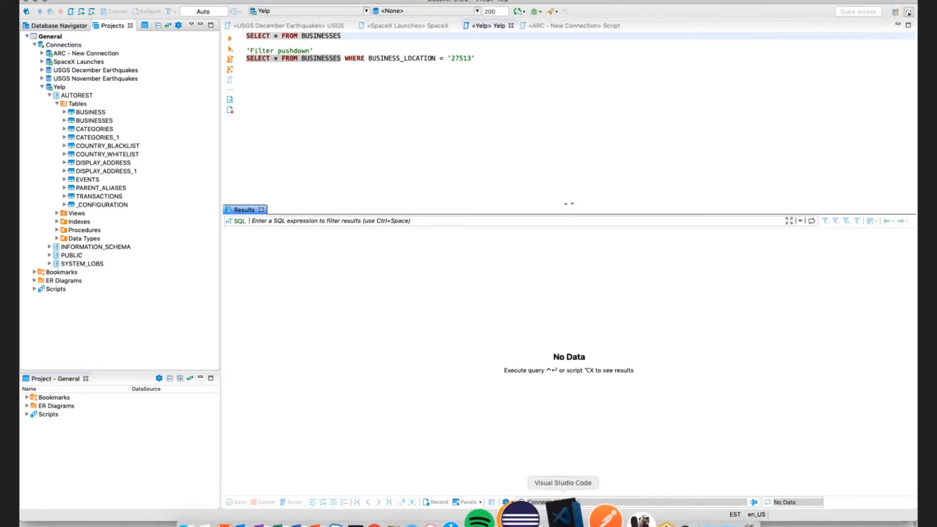
Step: Show yelp_sample.rest in VS Code, pointing out the categories and businesses search URLs
{"action": "left_click", "coordinate": [560, 512]}
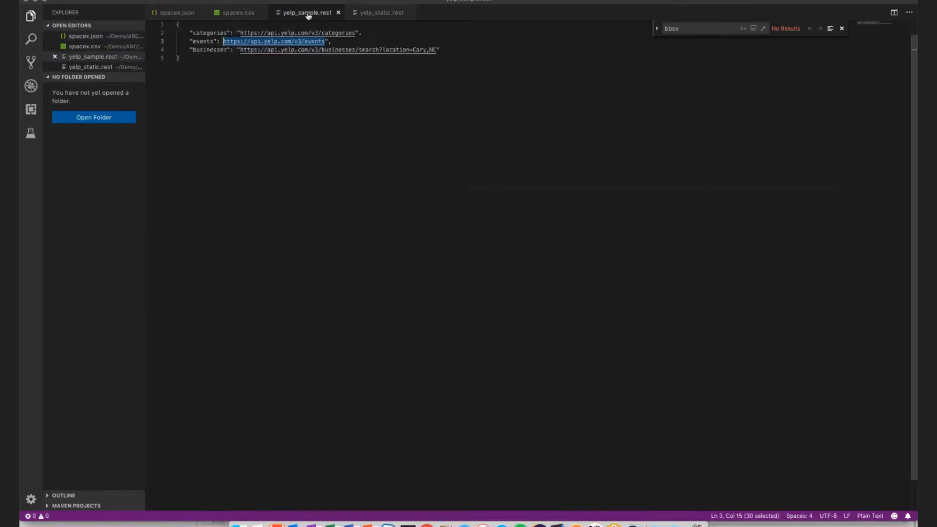
{"action": "left_click", "coordinate": [425, 50]}
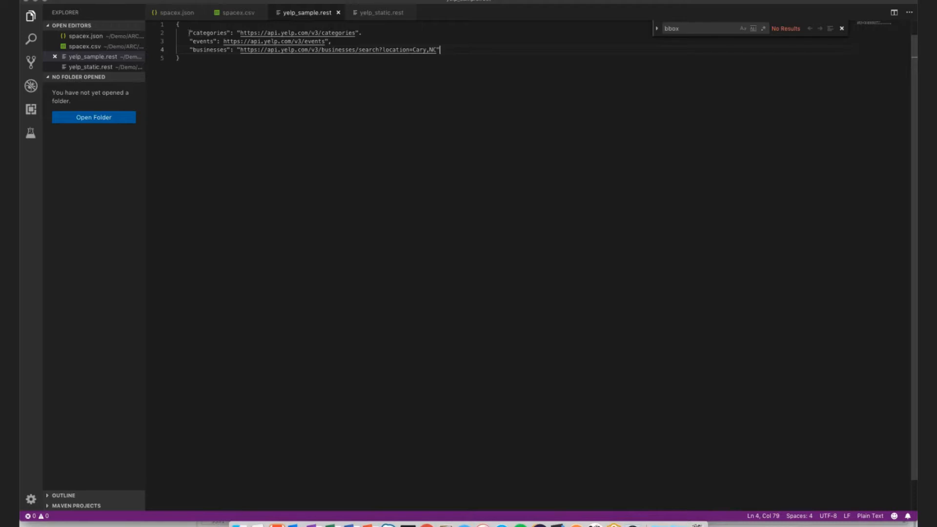
{"action": "left_click", "coordinate": [203, 33]}
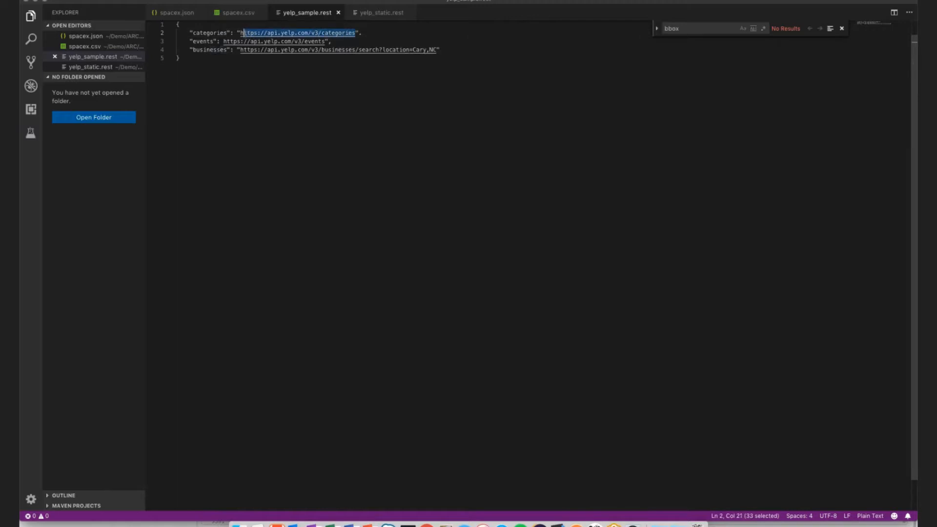
{"action": "left_click", "coordinate": [424, 50]}
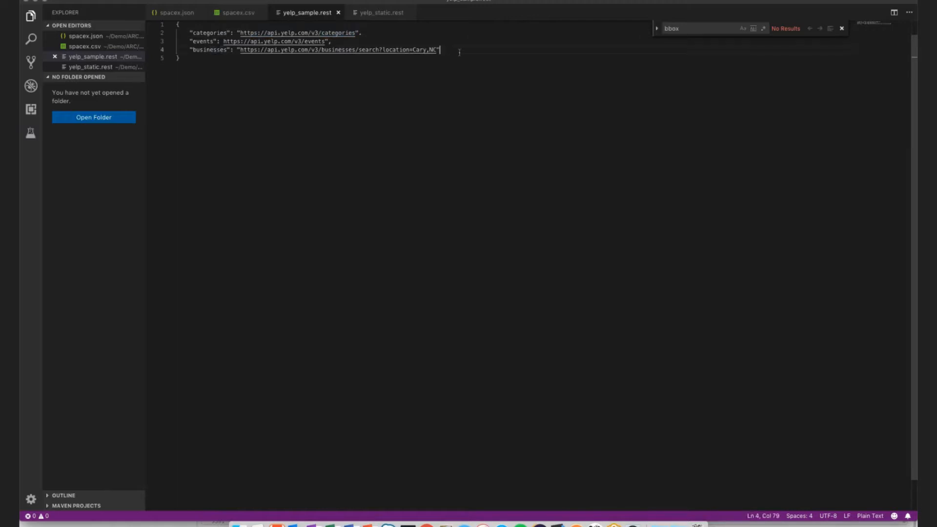
{"action": "mouse_move", "coordinate": [561, 424]}
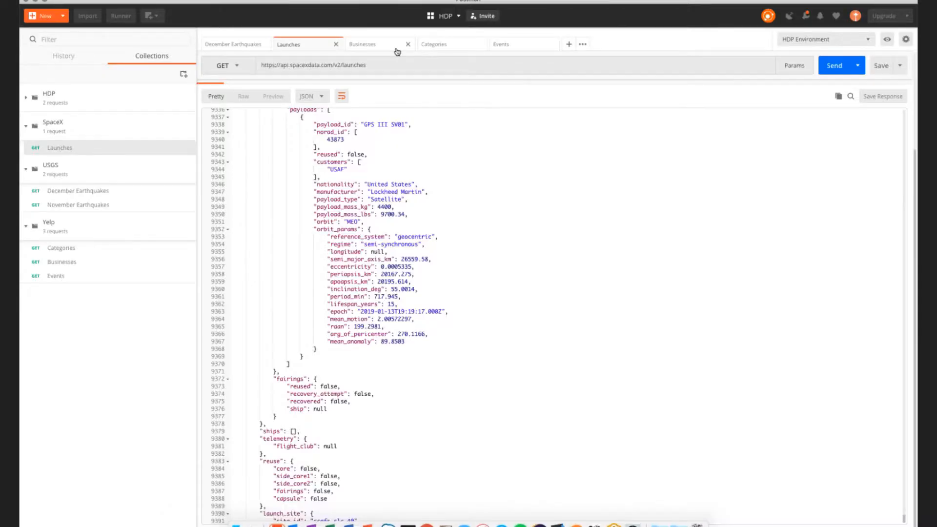
Step: Send the saved Yelp Businesses request for lawyers in Cary, NC
{"action": "left_click", "coordinate": [363, 44]}
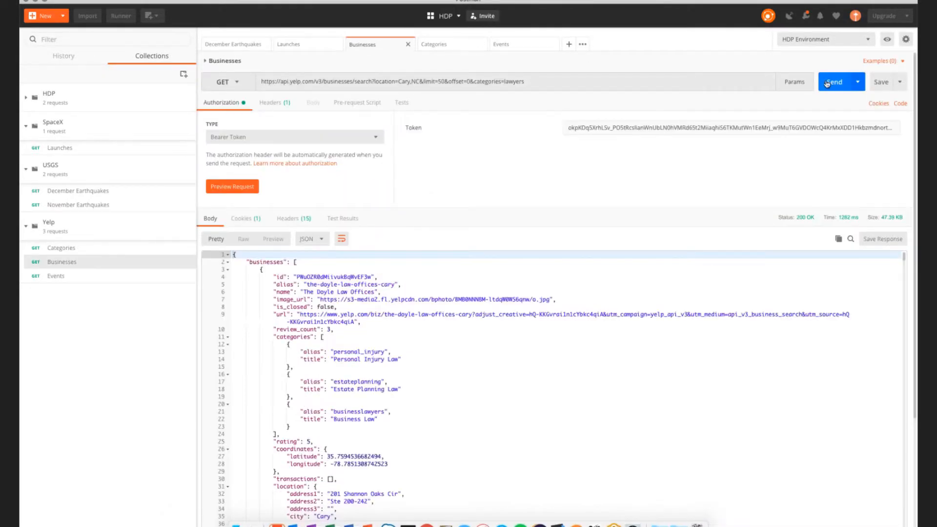
{"action": "left_click", "coordinate": [834, 82]}
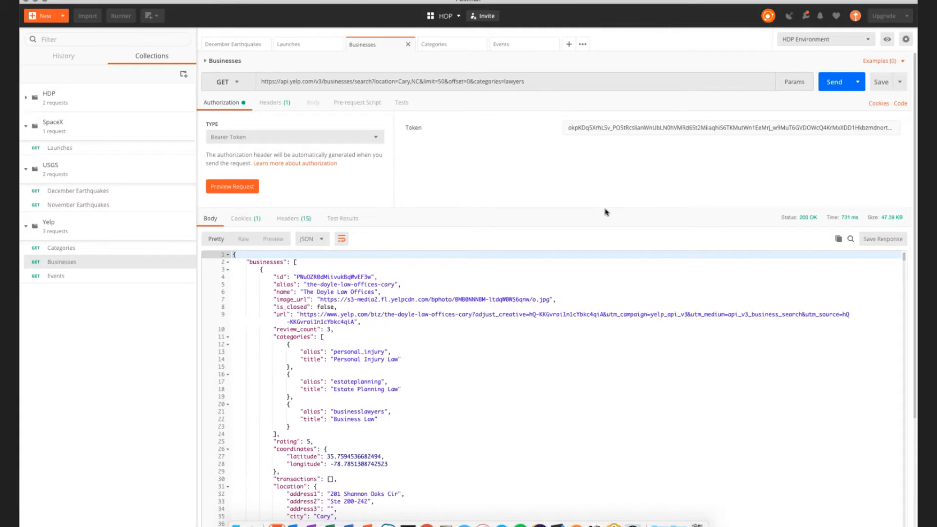
{"action": "mouse_move", "coordinate": [393, 379]}
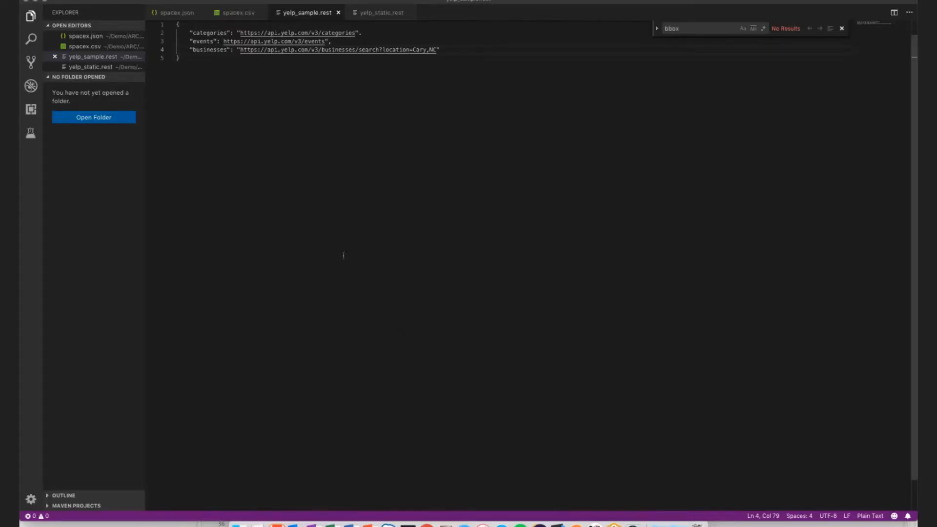
{"action": "mouse_move", "coordinate": [599, 510]}
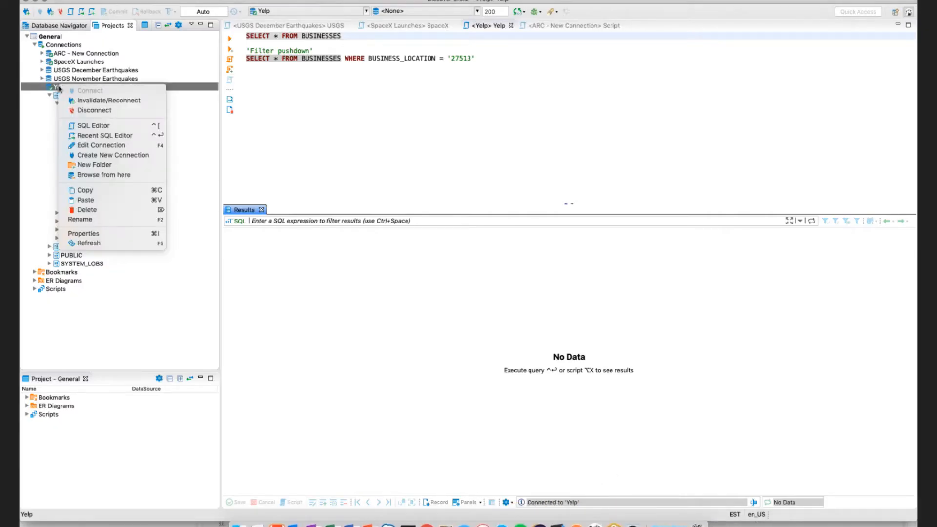
{"action": "mouse_move", "coordinate": [101, 145]}
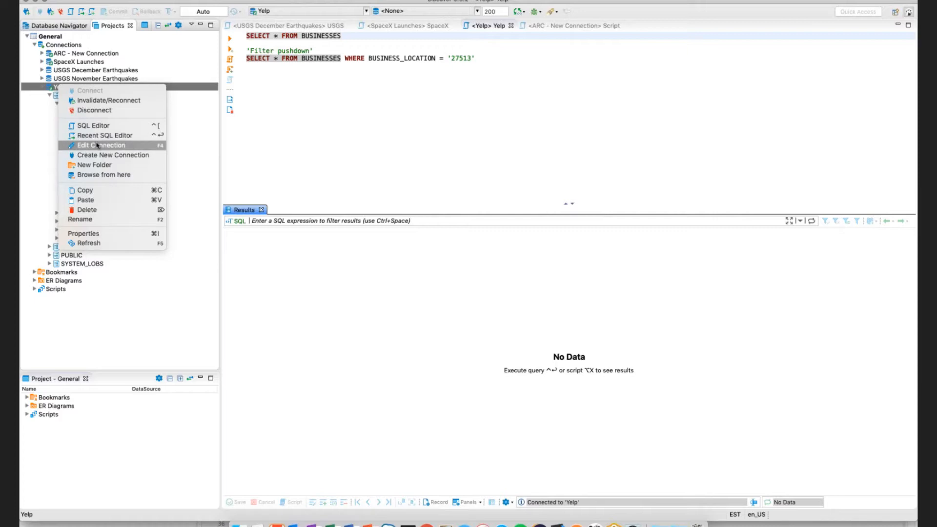
{"action": "left_click", "coordinate": [102, 145]}
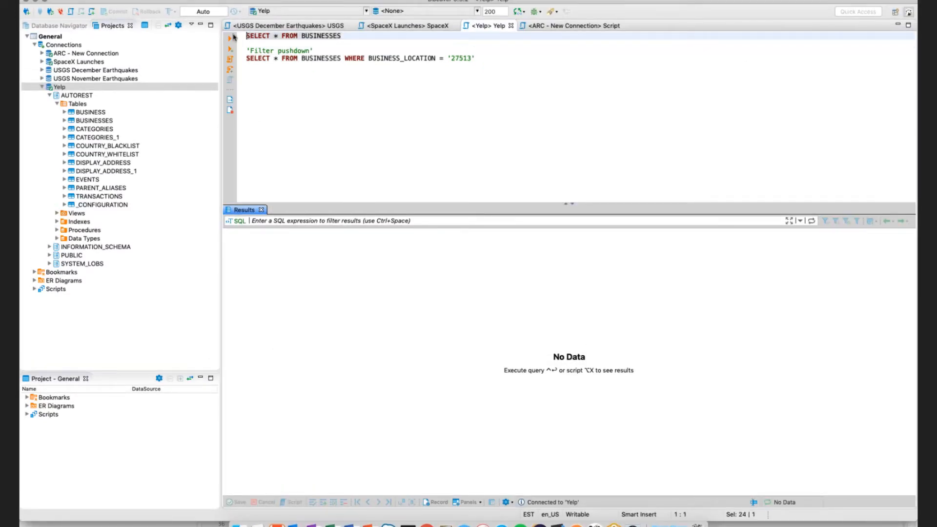
Step: Run SELECT * FROM BUSINESSES, inspect a category value, then switch to VS Code
{"action": "left_click", "coordinate": [229, 40]}
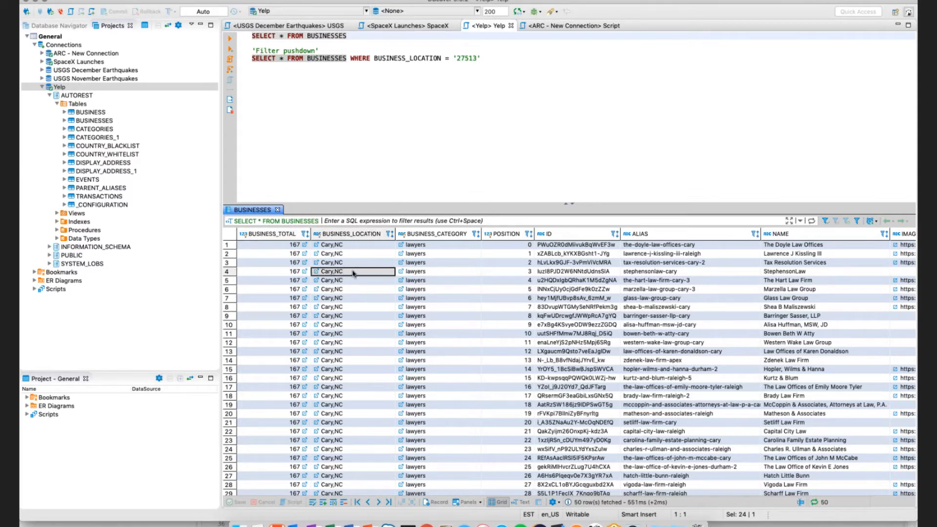
{"action": "mouse_move", "coordinate": [436, 275]}
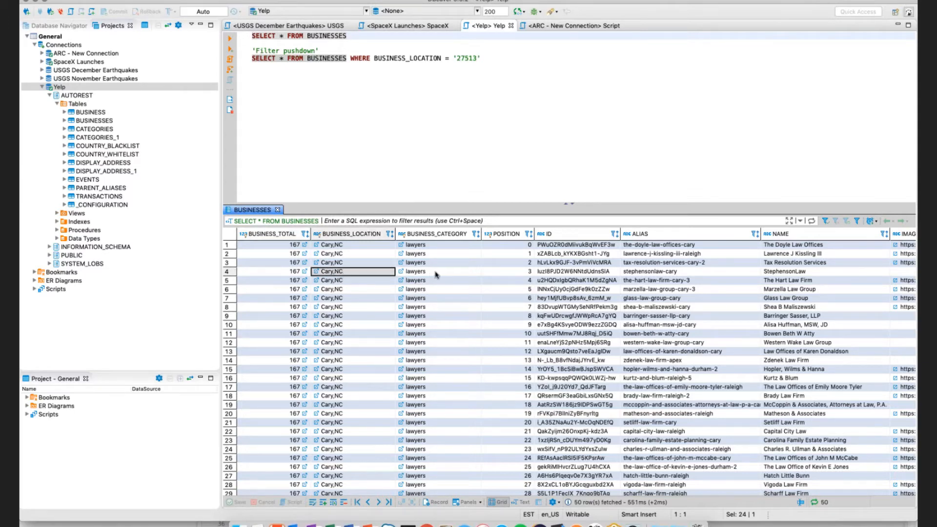
{"action": "left_click", "coordinate": [437, 272]}
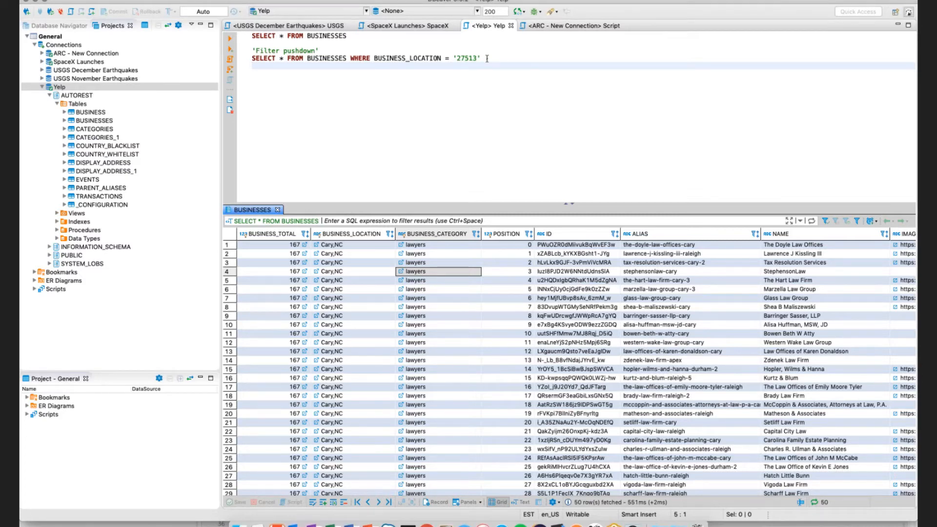
{"action": "key", "text": "Return"}
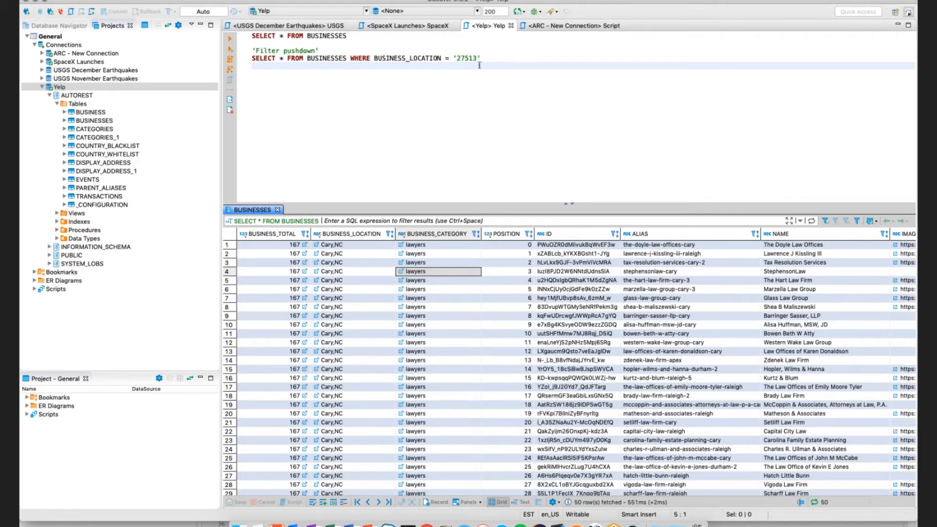
{"action": "left_click", "coordinate": [558, 511]}
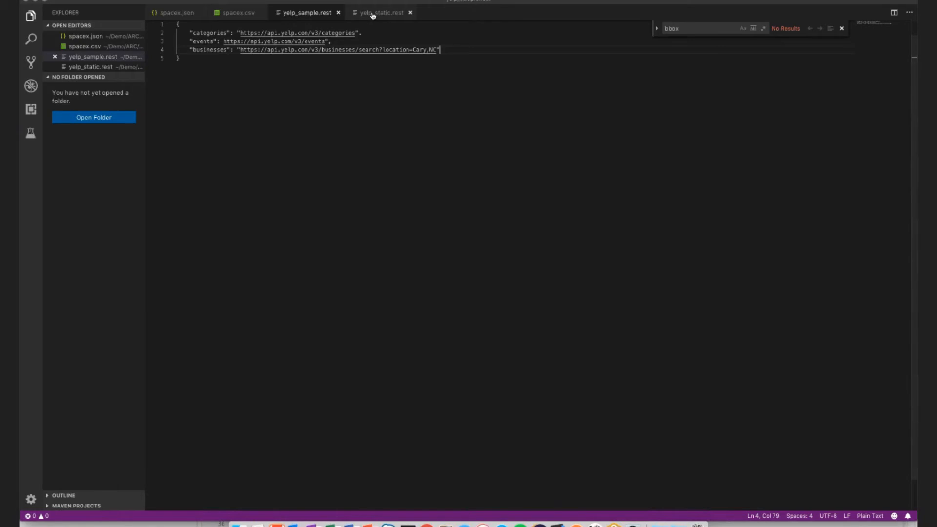
Step: View yelp_static.rest's virtual location and category keys, then return to the SQL script
{"action": "left_click", "coordinate": [380, 11]}
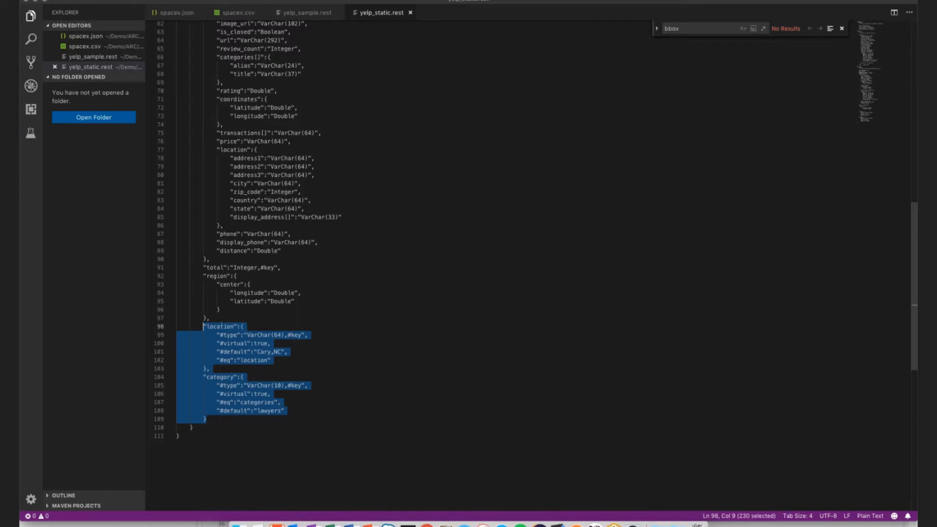
{"action": "left_click", "coordinate": [222, 377]}
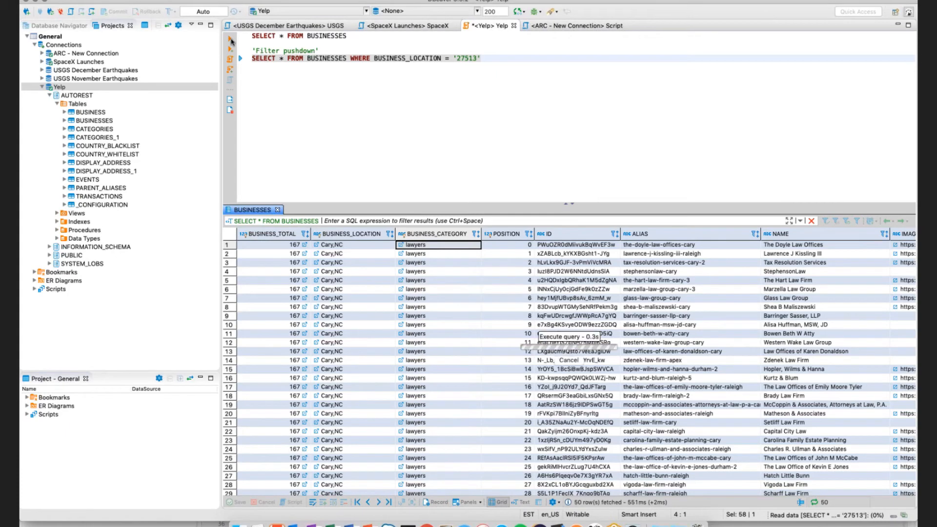
Step: Run the BUSINESSES query filtered to location '27513', returning lawyers with business total 175
{"action": "left_click", "coordinate": [241, 58]}
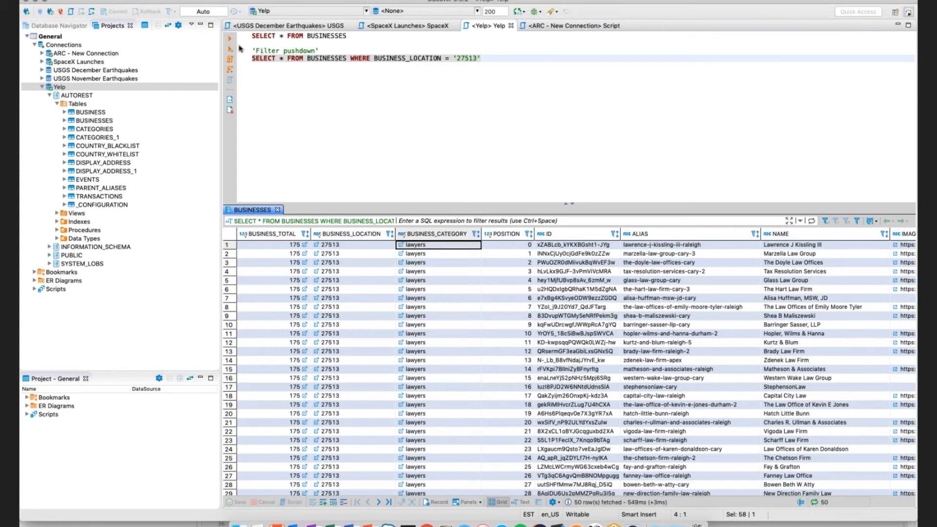